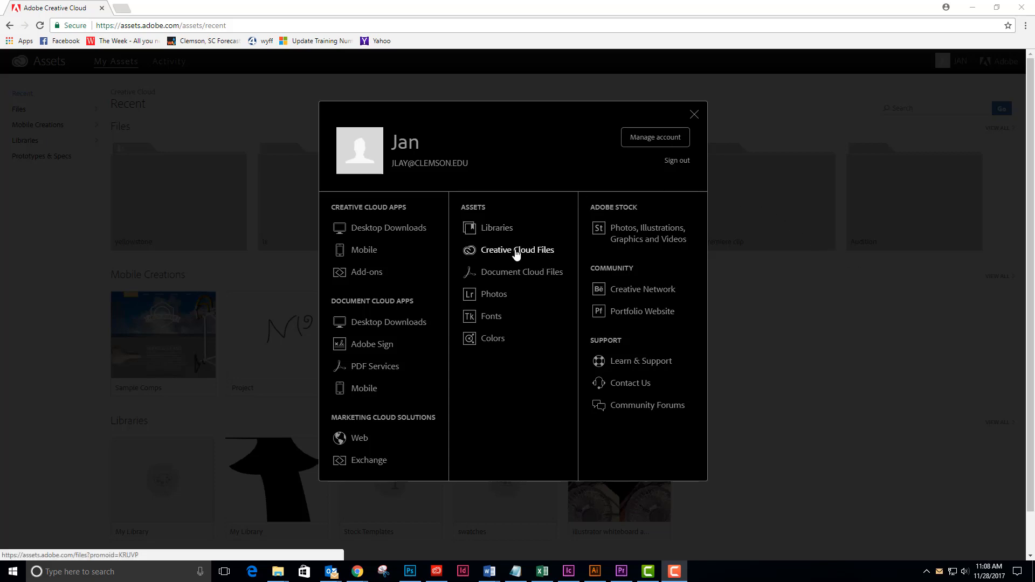
Step: Open Creative Cloud Files and sign in with the Enterprise ID school account
left_click(517, 250)
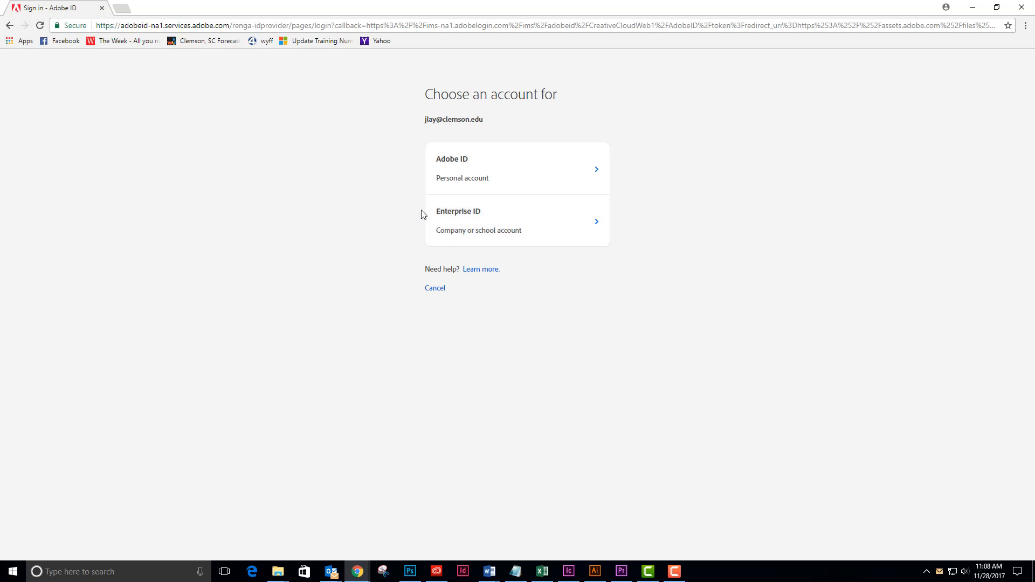
left_click(517, 221)
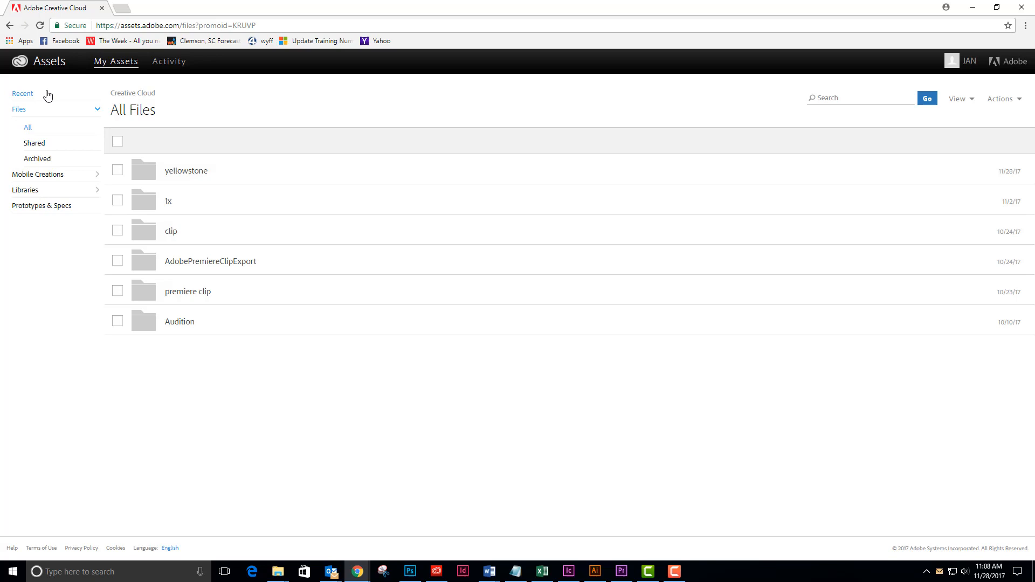
mouse_move(388, 388)
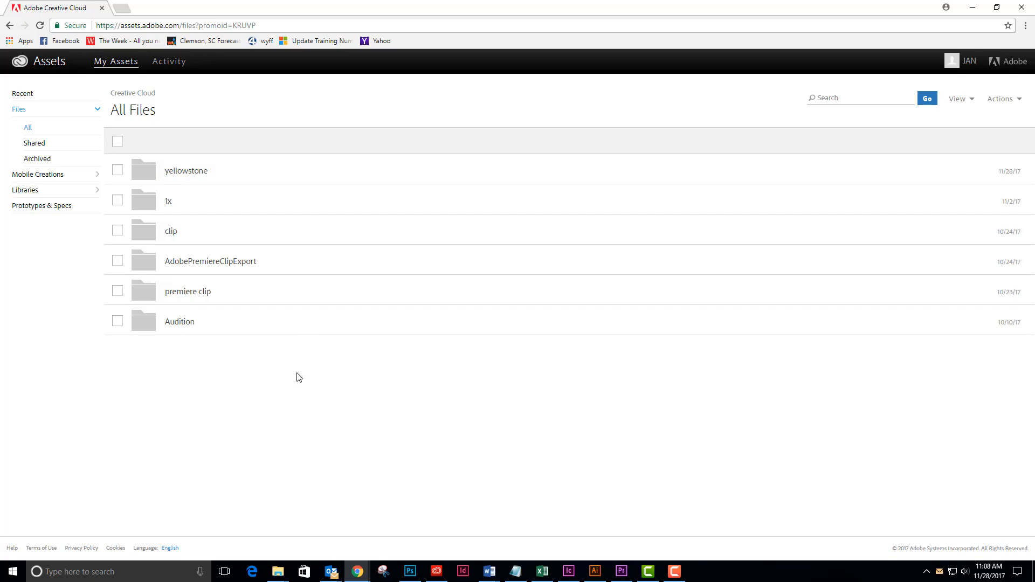
mouse_move(292, 378)
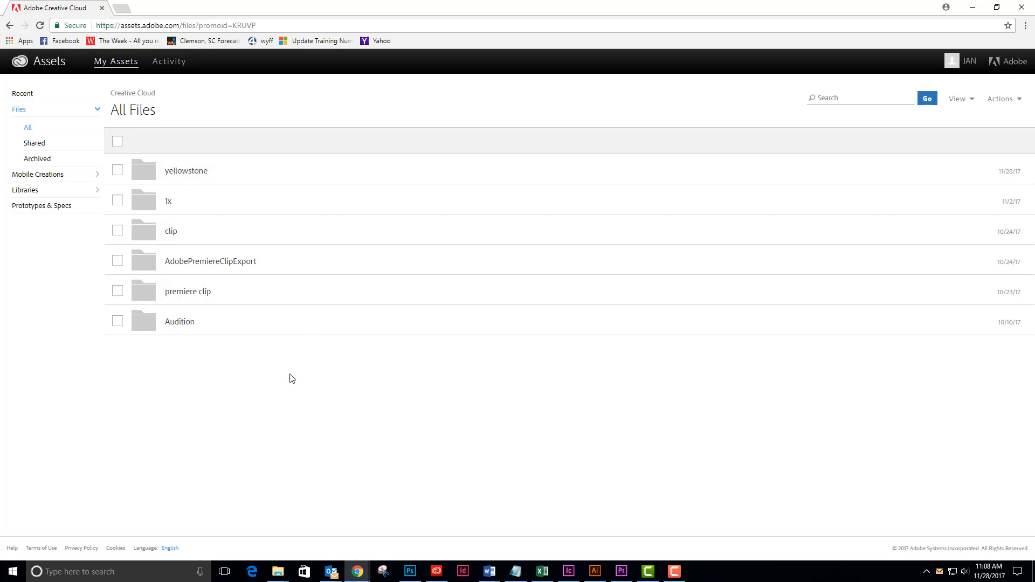
mouse_move(300, 375)
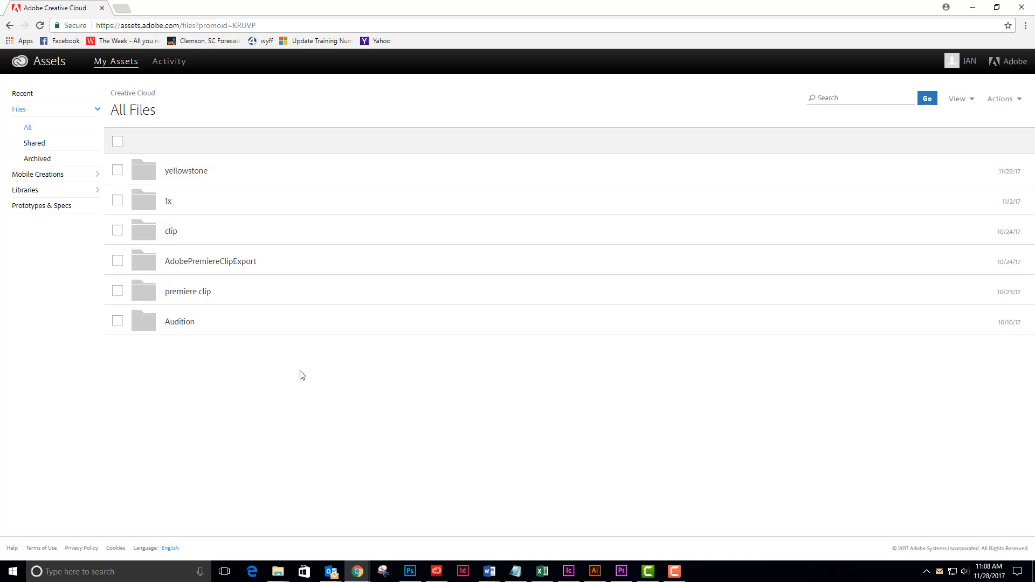
mouse_move(1019, 155)
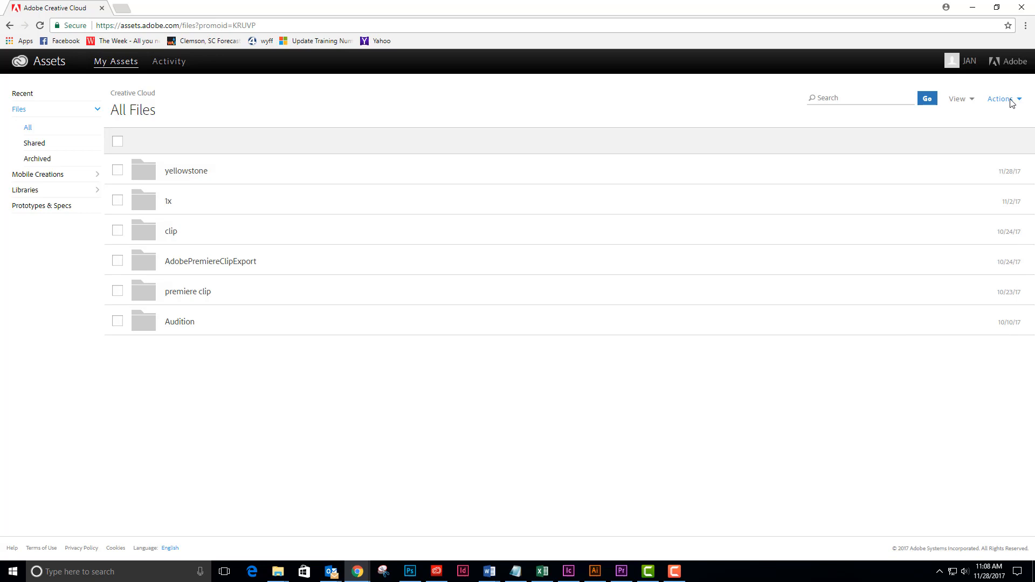
Step: Show the Actions menu with Create Folder and Upload options for All Files
left_click(1002, 98)
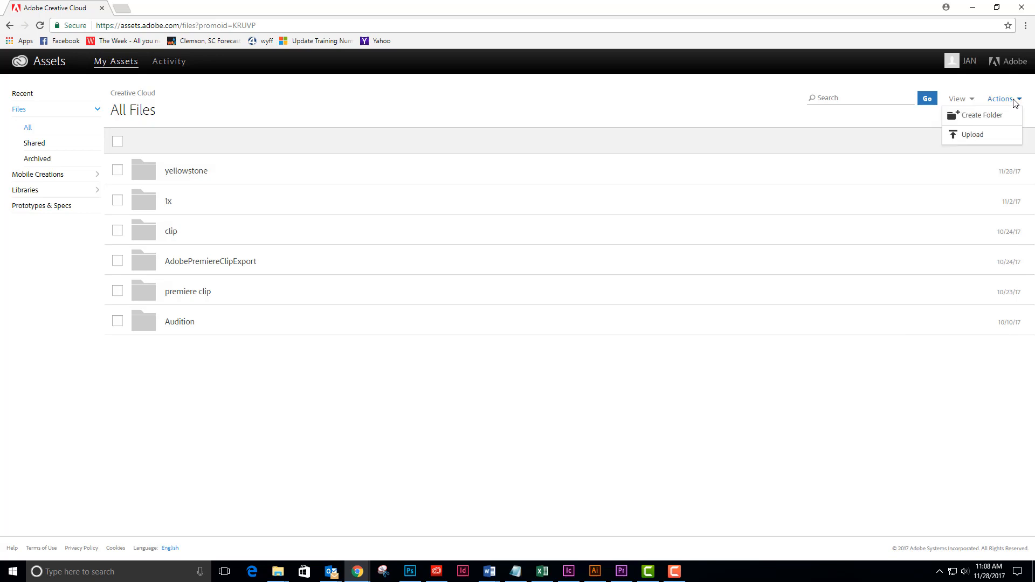
mouse_move(1009, 109)
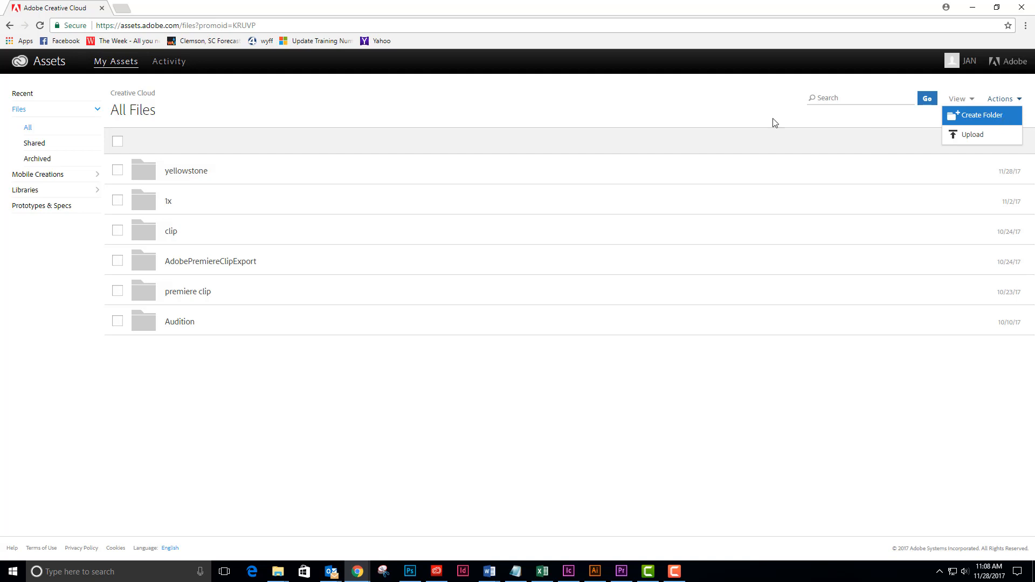
mouse_move(187, 175)
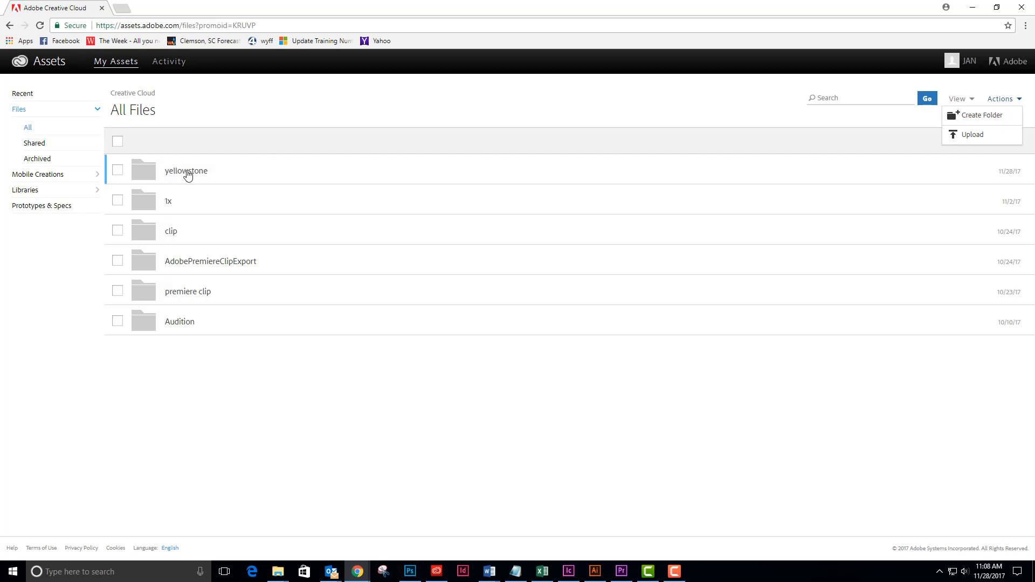
Step: Open the yellowstone folder and rename IMG_4303.MOV to geyser5.MOV
double_click(186, 170)
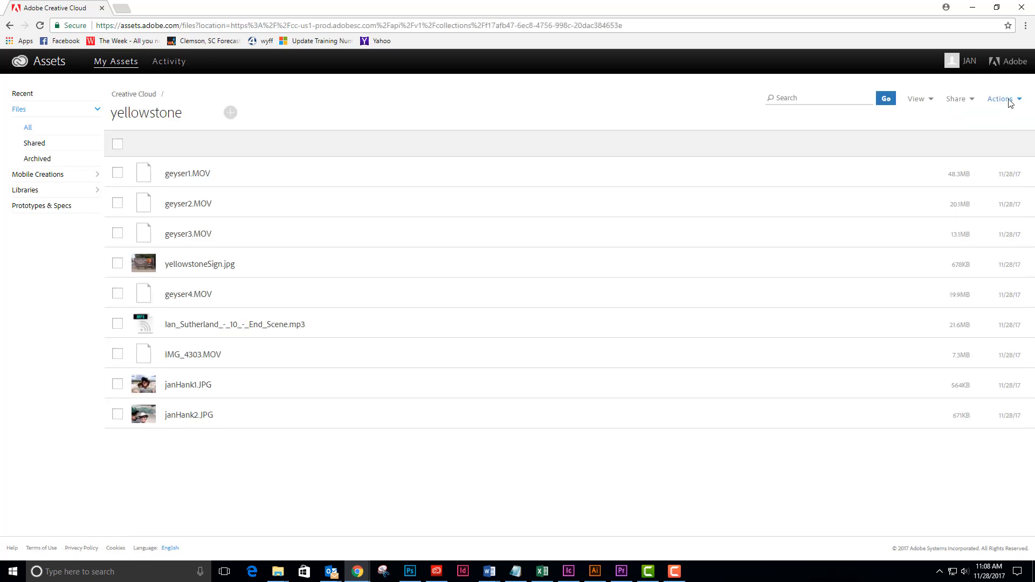
left_click(1001, 98)
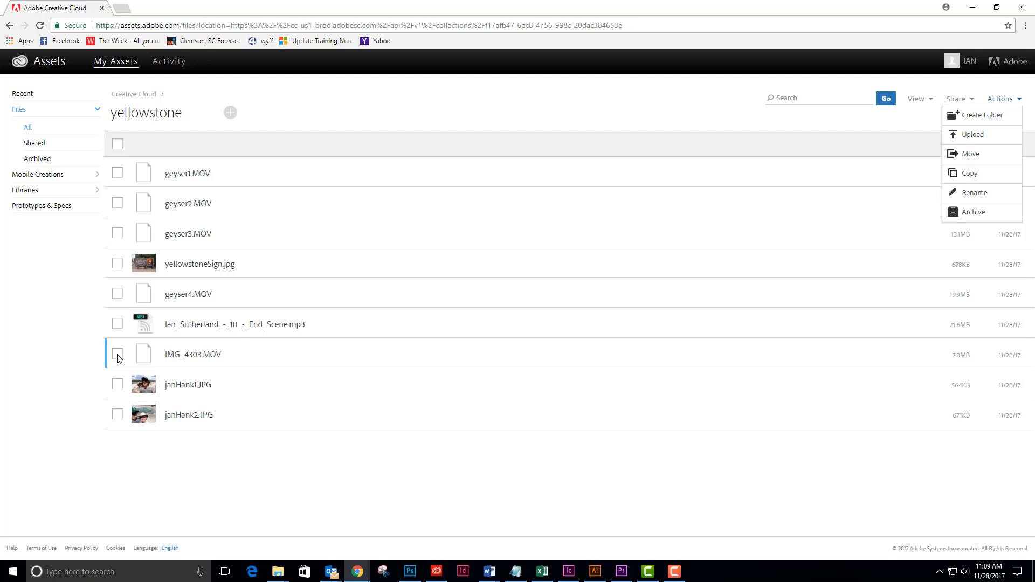
left_click(117, 354)
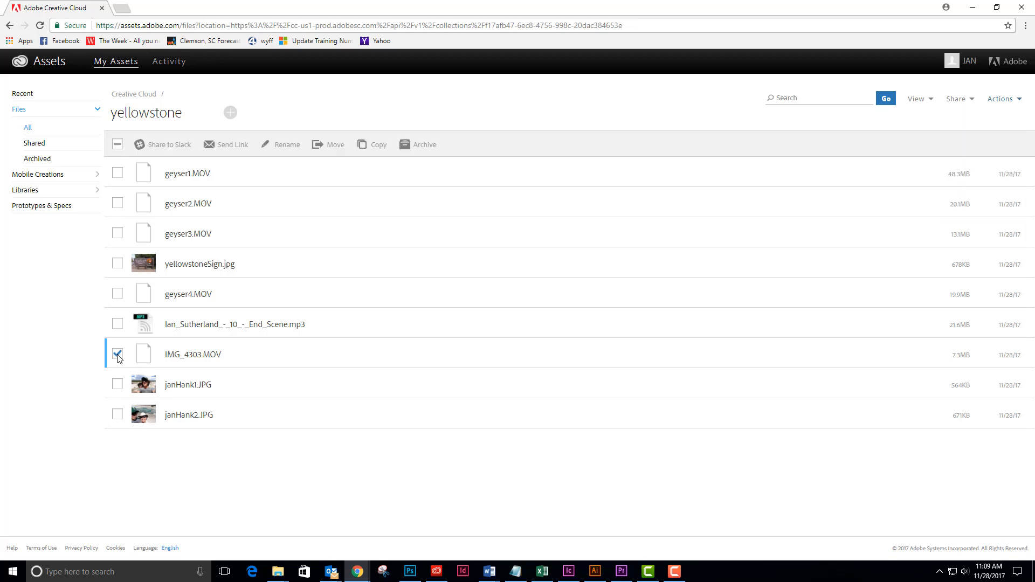
left_click(285, 145)
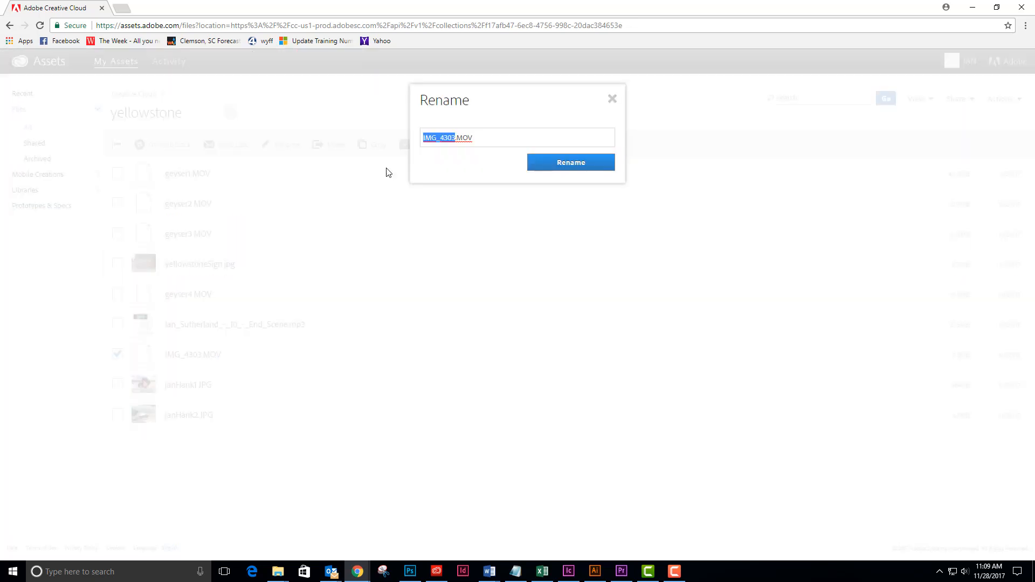
type("g.MOV")
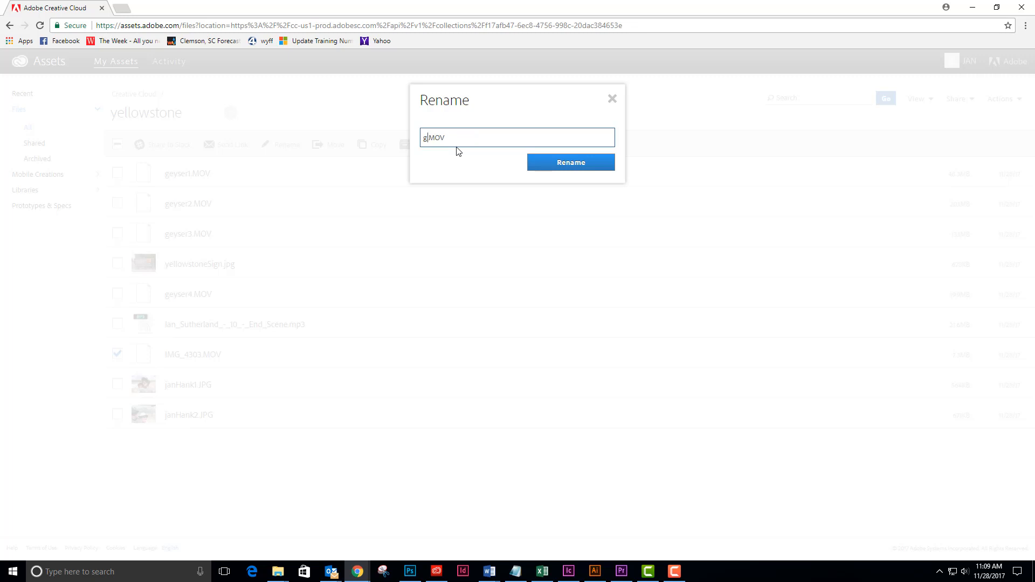
type("eyser5")
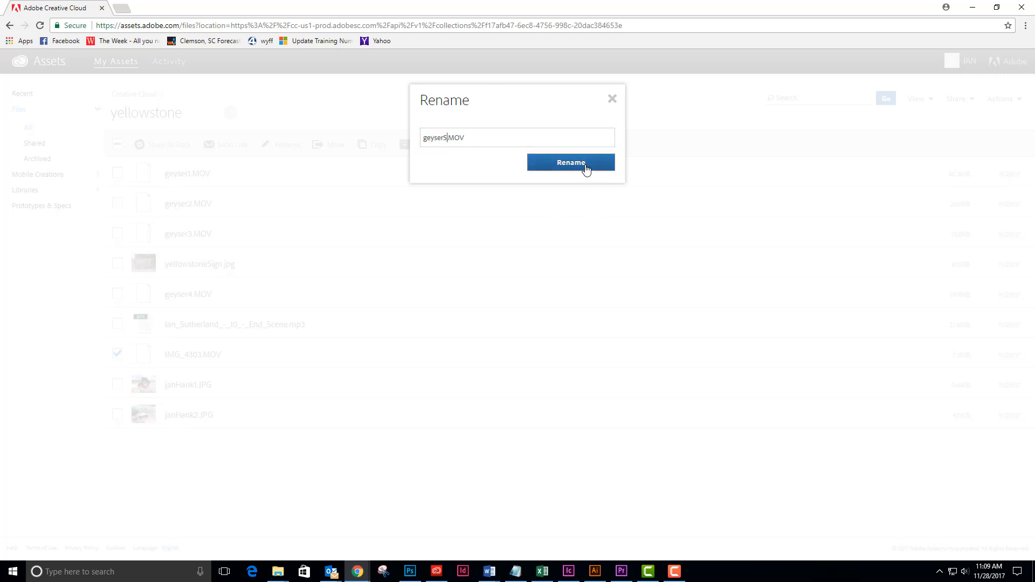
left_click(570, 162)
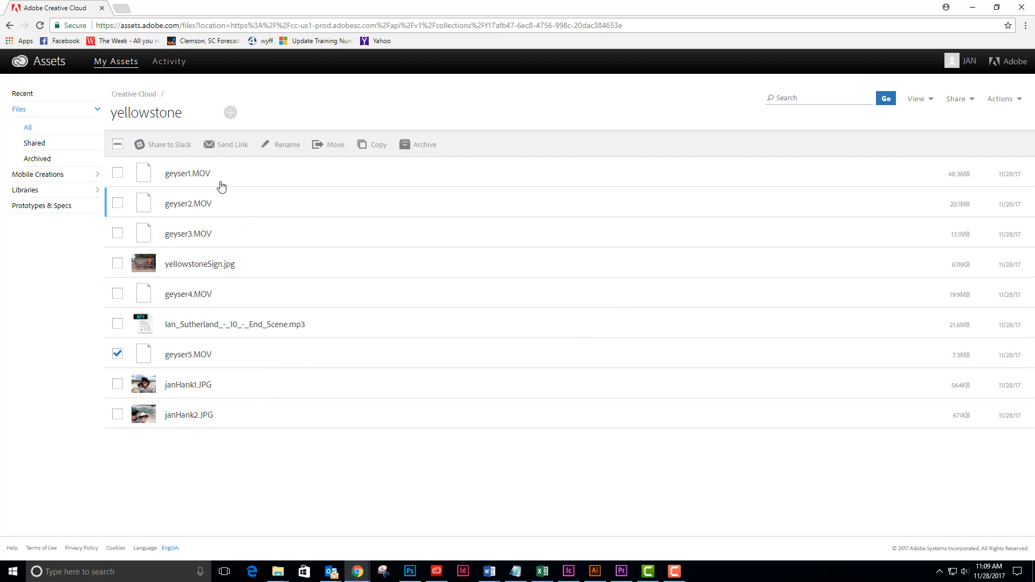
mouse_move(360, 459)
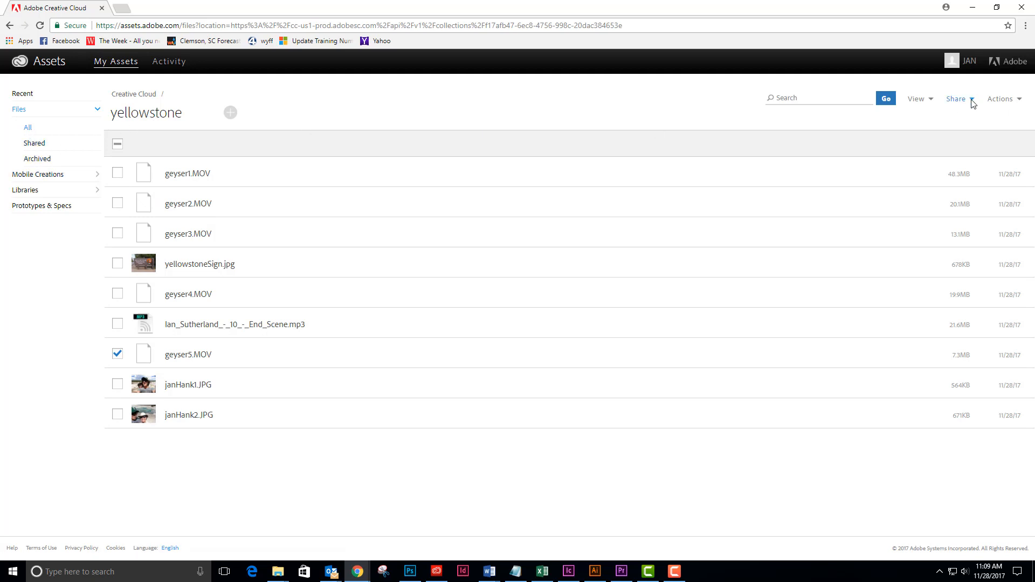
Step: Invite the suggested collaborator to the yellowstone folder with edit rights
left_click(956, 99)
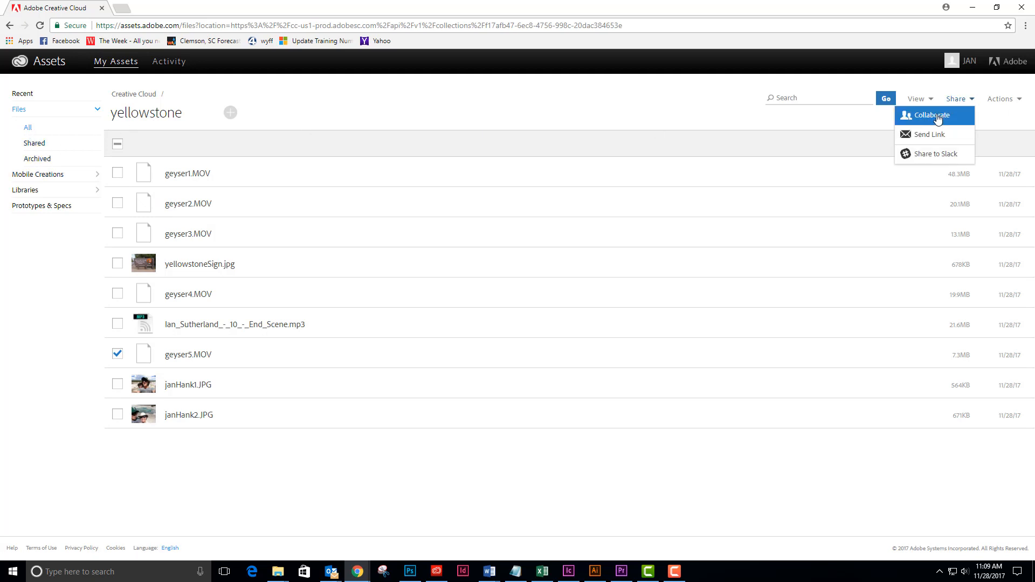
left_click(931, 115)
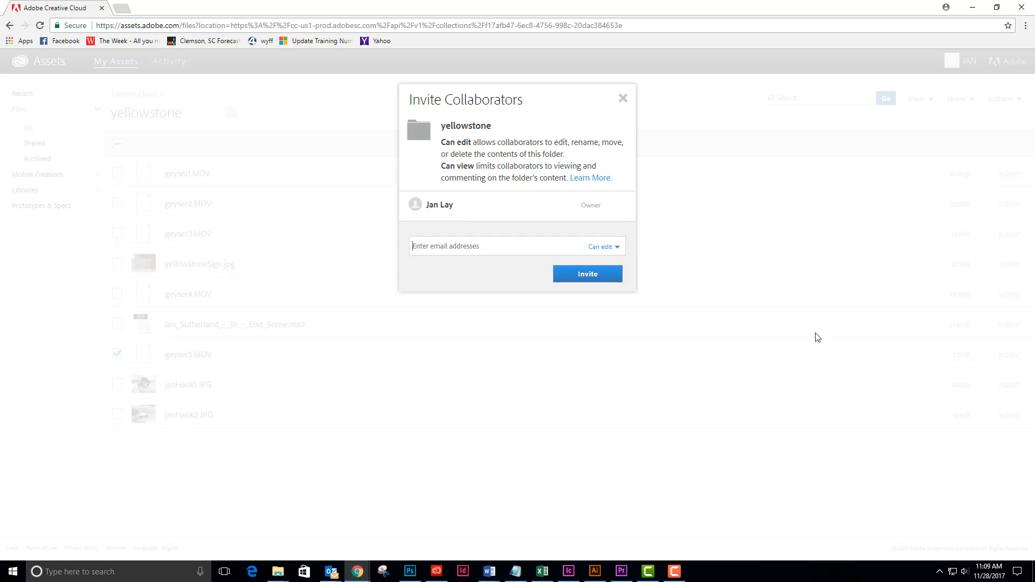
type("c")
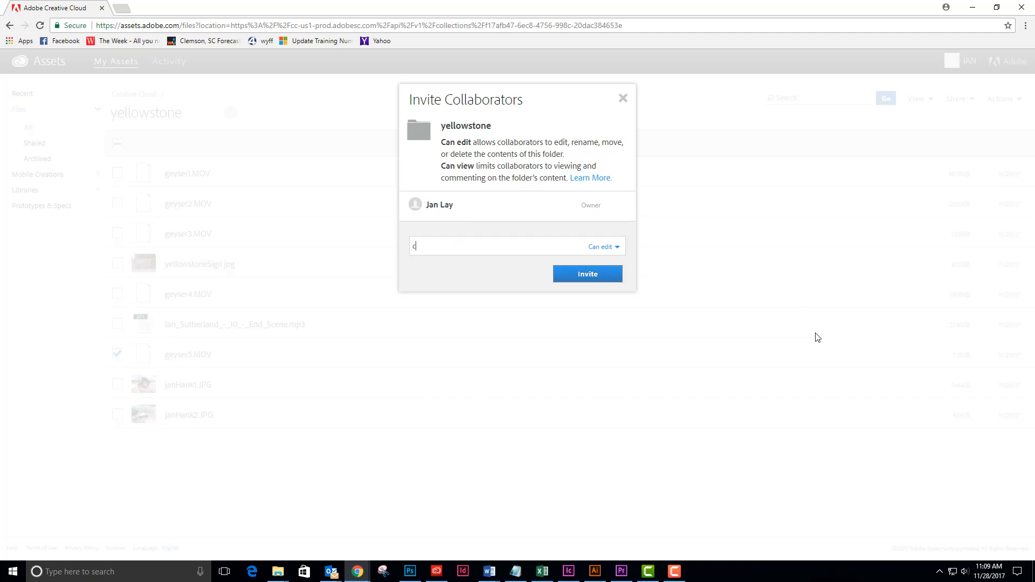
type("c")
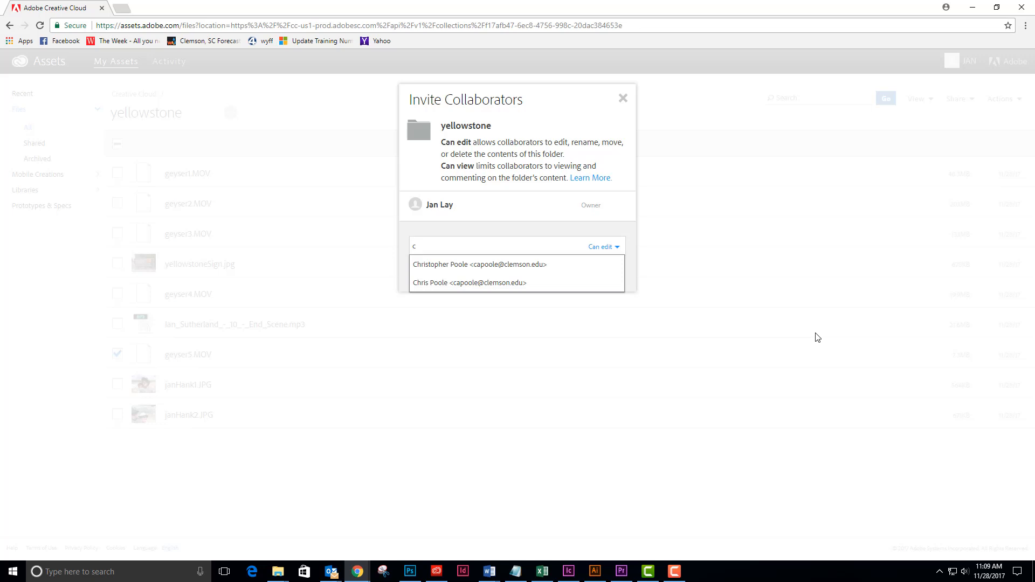
mouse_move(661, 268)
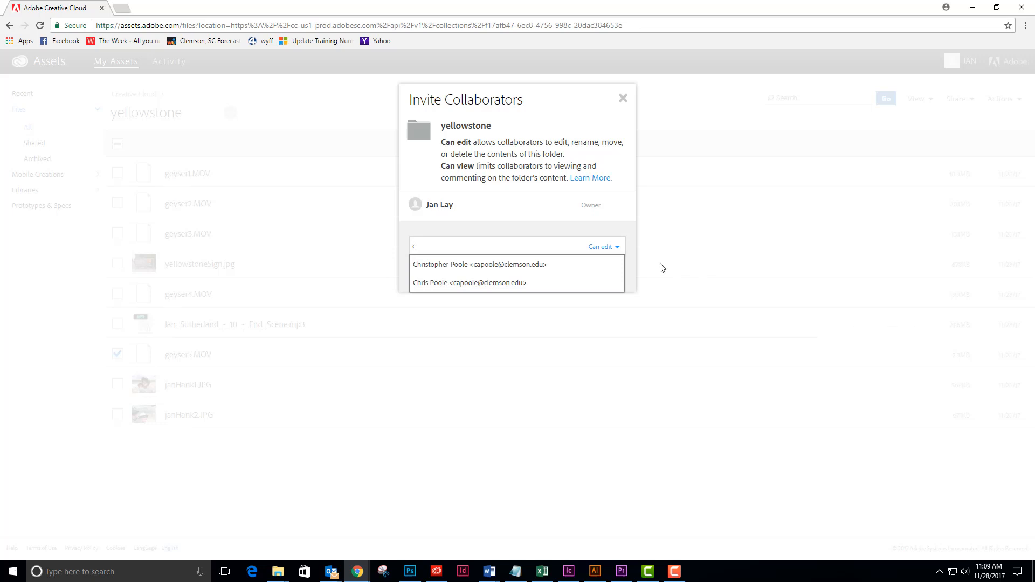
left_click(480, 264)
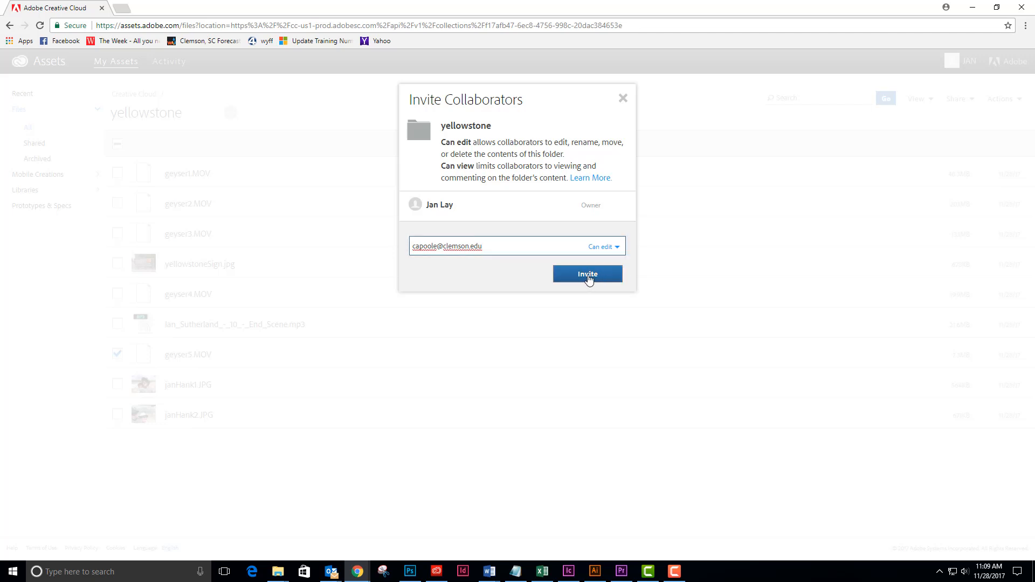
left_click(586, 274)
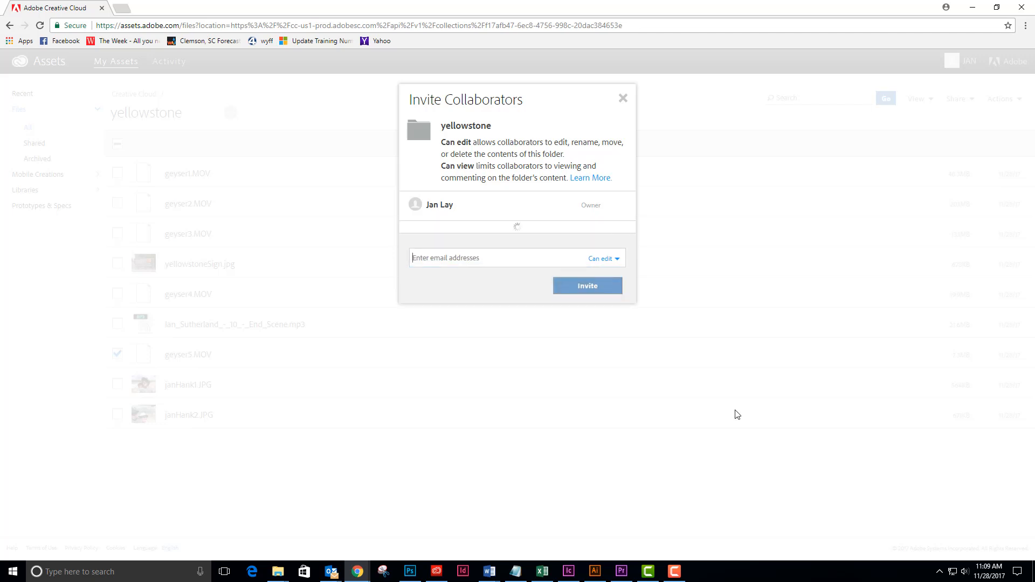
left_click(585, 285)
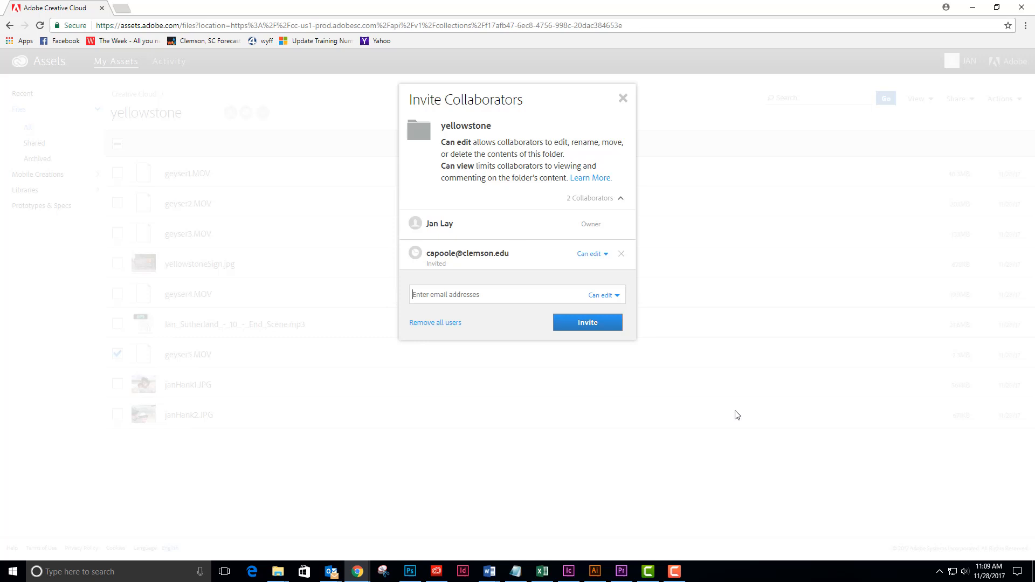
mouse_move(606, 430)
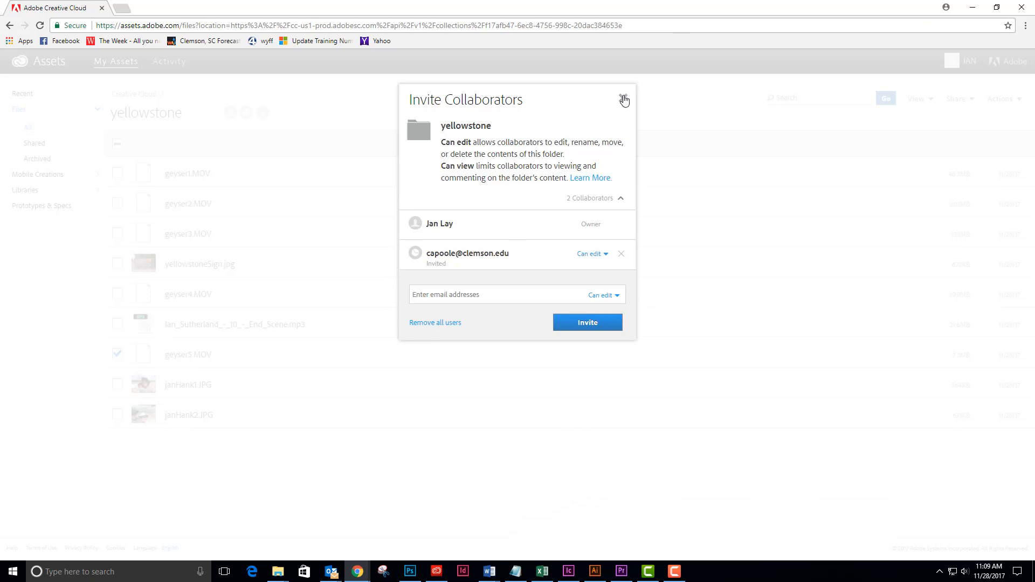
Step: Close the Invite Collaborators window to return to the yellowstone file list
left_click(620, 100)
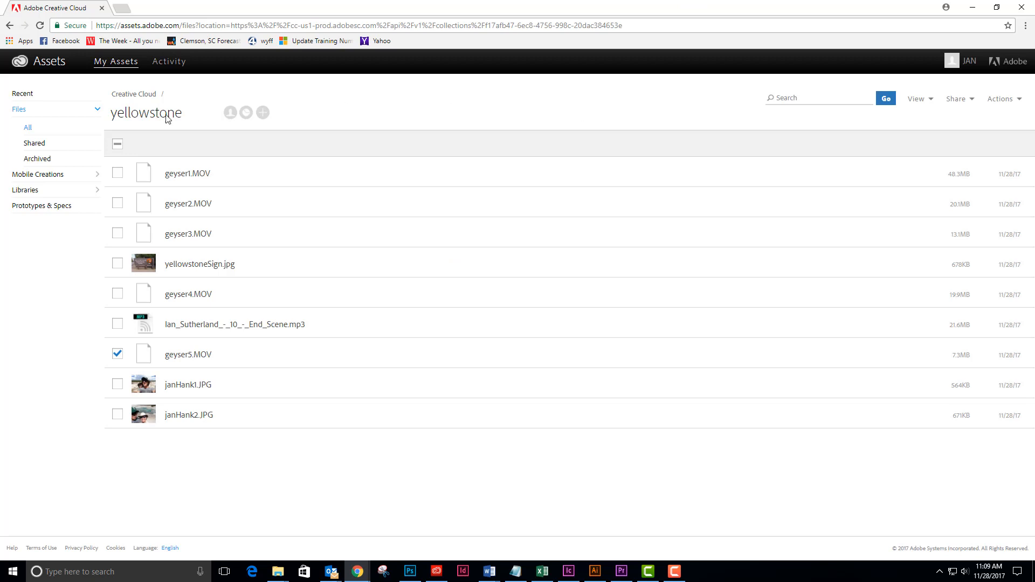
mouse_move(177, 123)
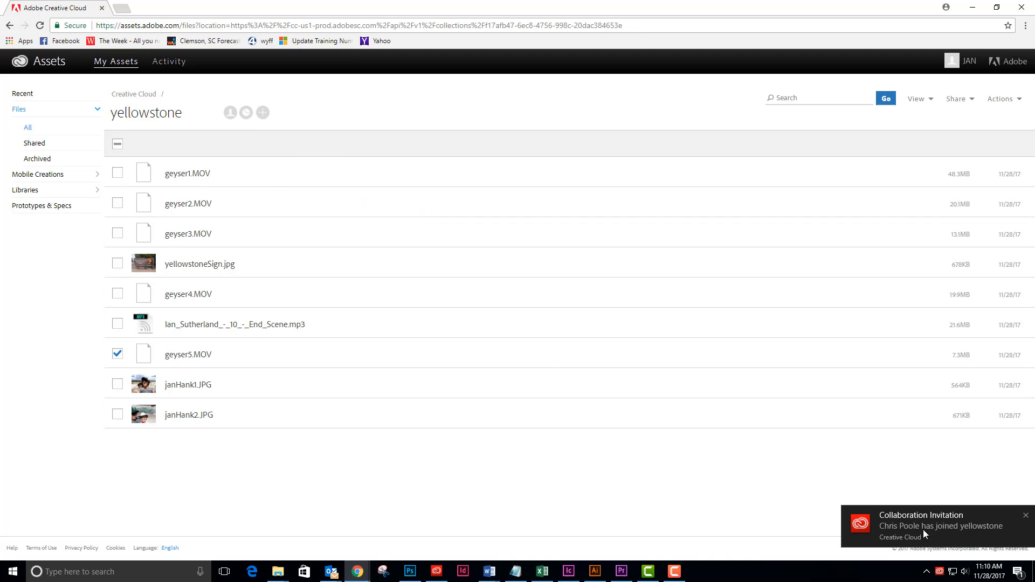
mouse_move(977, 550)
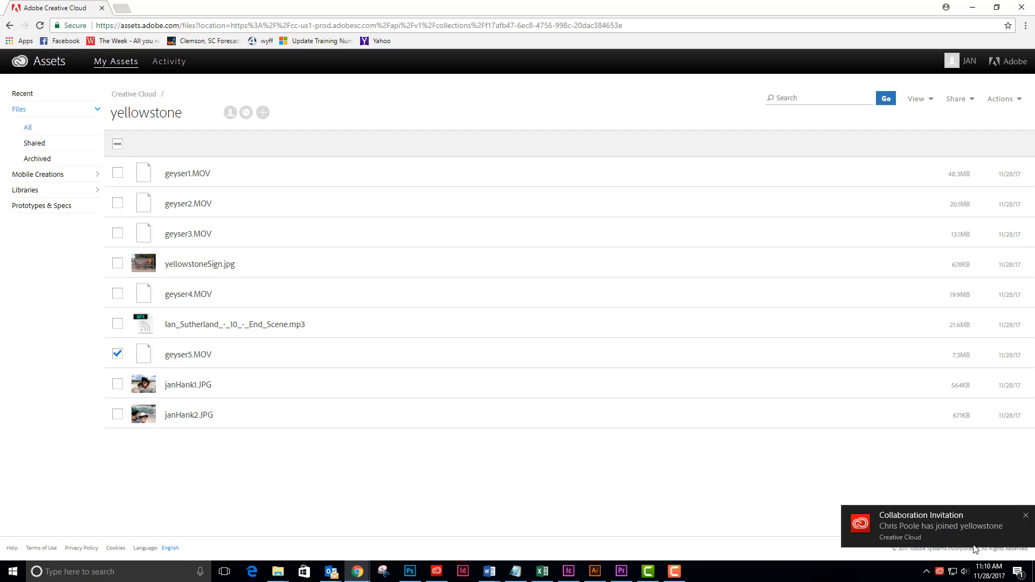
mouse_move(576, 493)
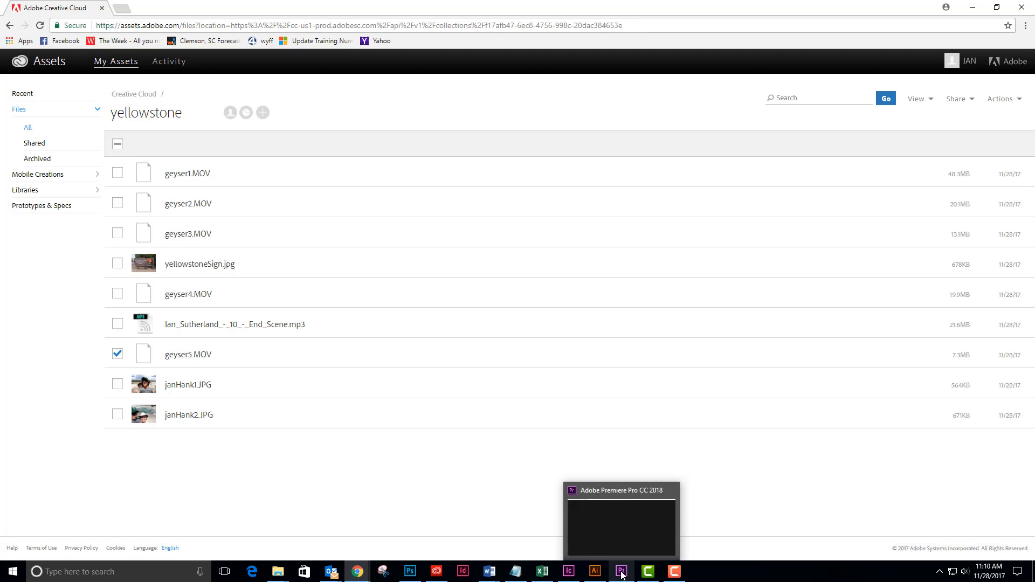
Step: Switch to Premiere Pro and name the new team project chrisJanYellowstone
left_click(620, 570)
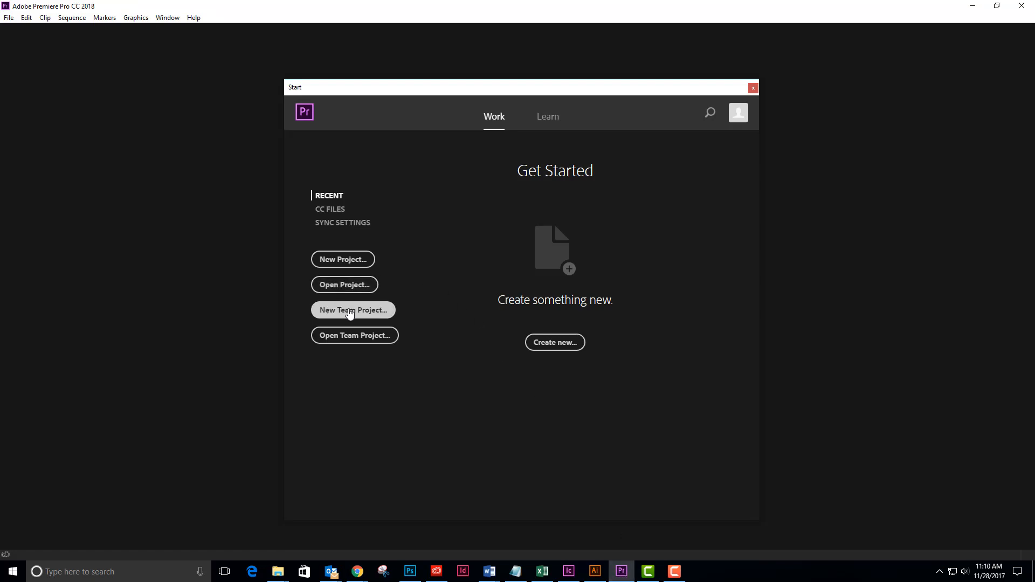
left_click(352, 310)
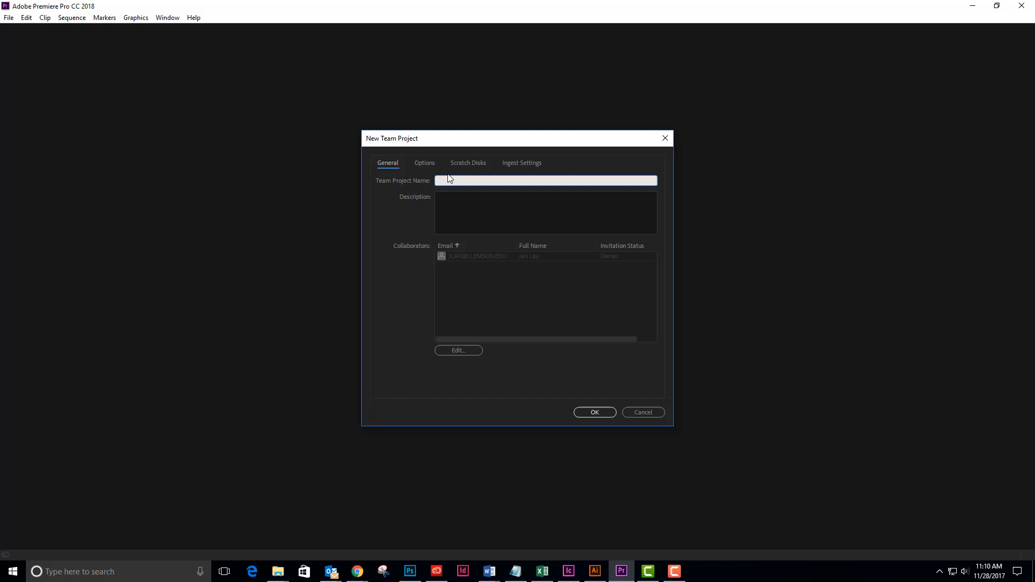
left_click(545, 180)
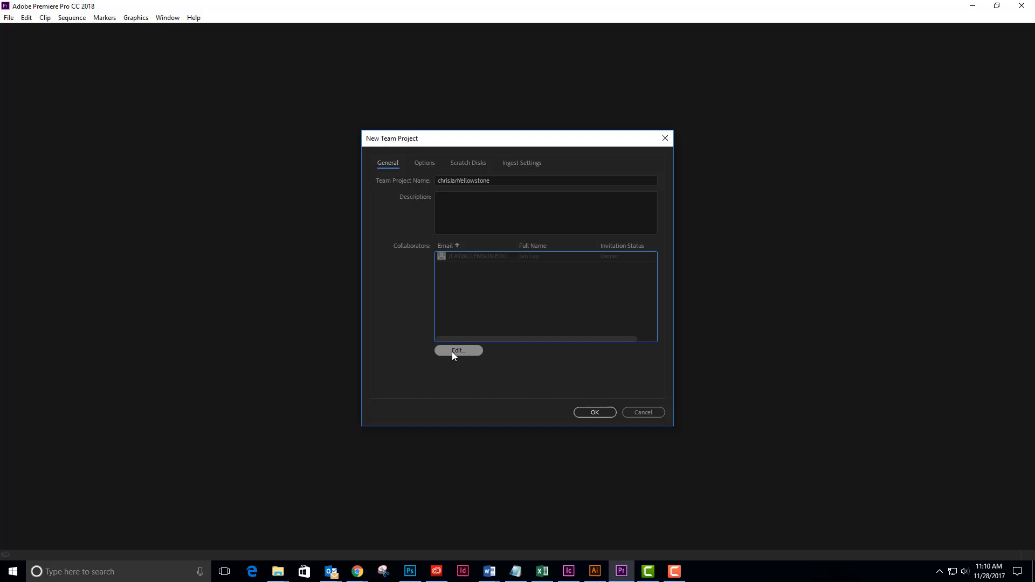
Step: Invite a collaborator by email to the team project, leaving the invitation queued
left_click(458, 349)
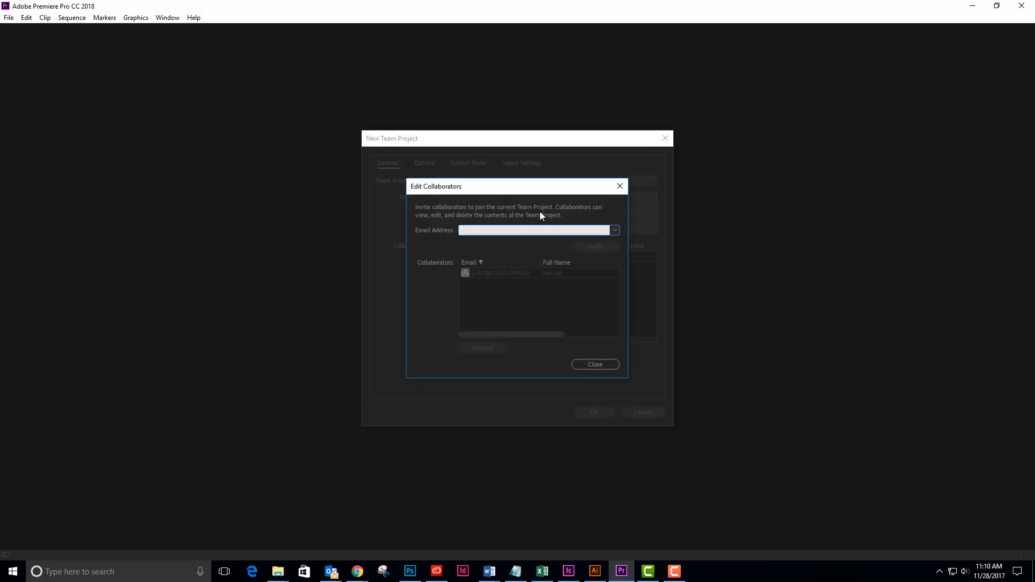
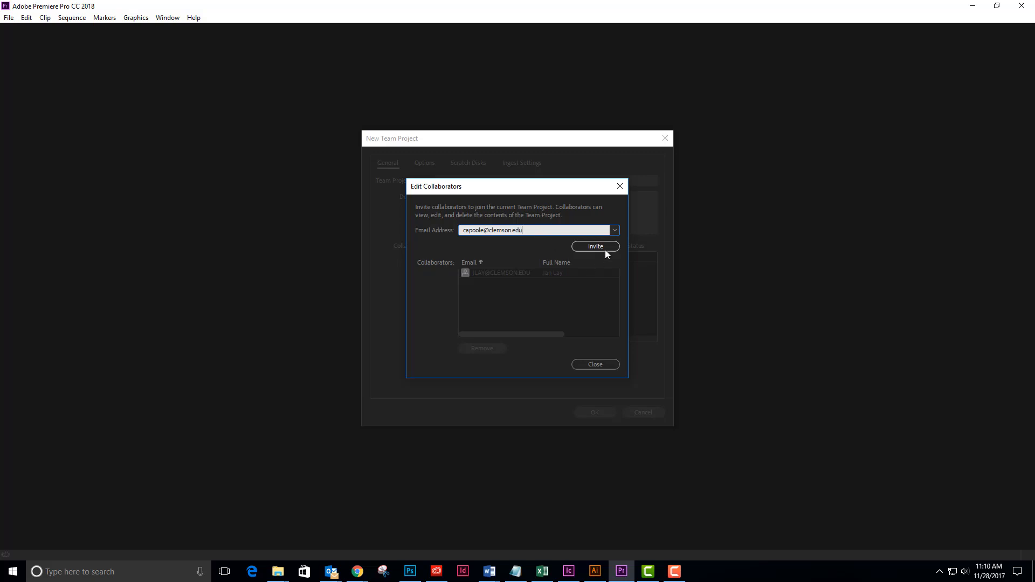
left_click(594, 246)
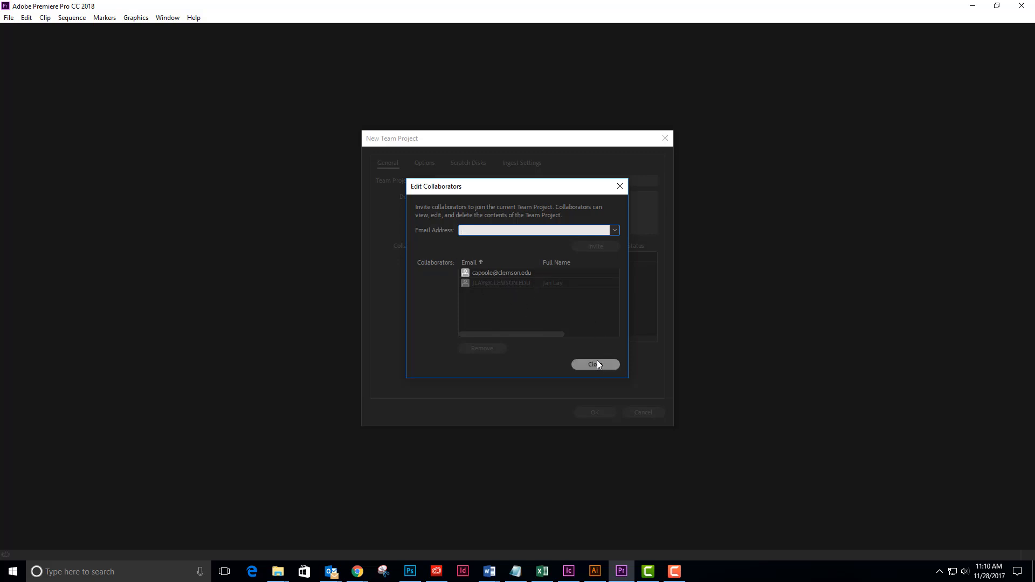
left_click(594, 364)
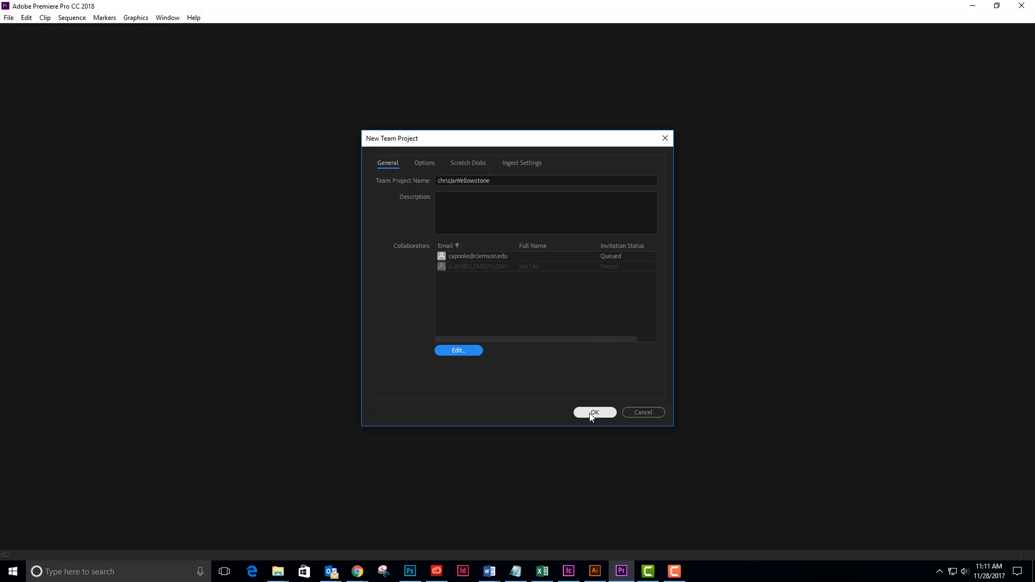
Step: Confirm the New Team Project dialog to create chrisJanYellowstone
left_click(593, 412)
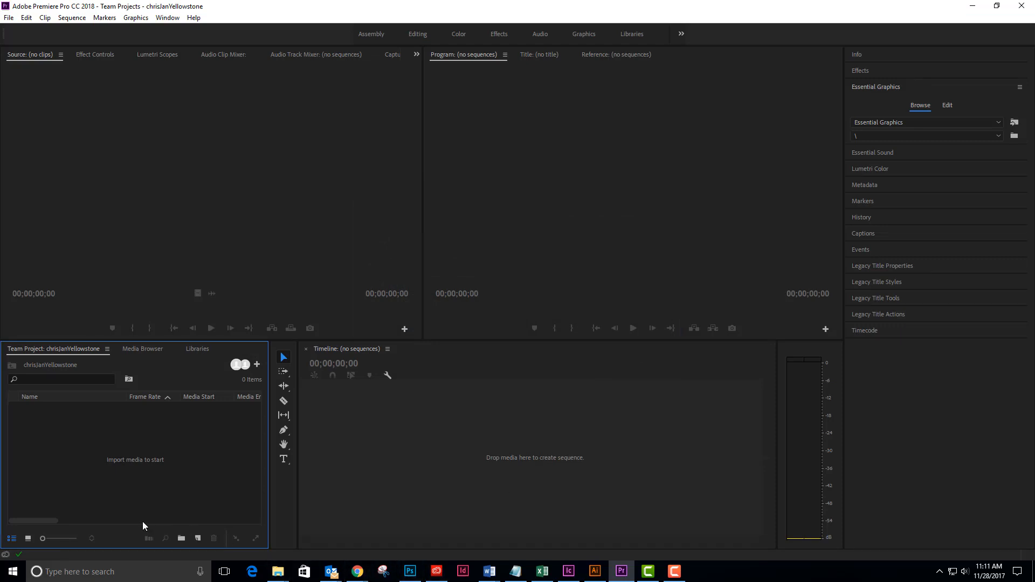
mouse_move(108, 513)
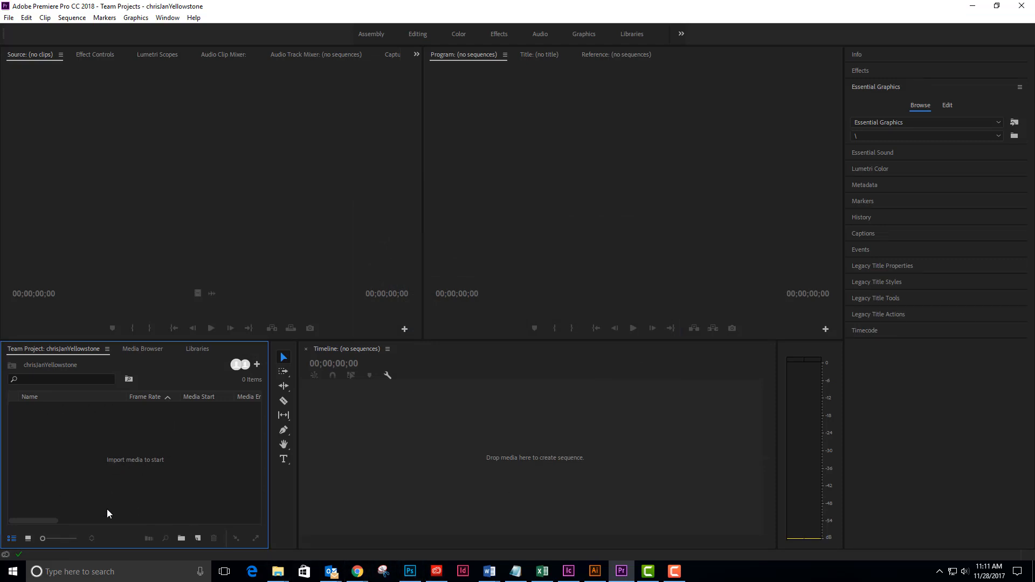
mouse_move(132, 464)
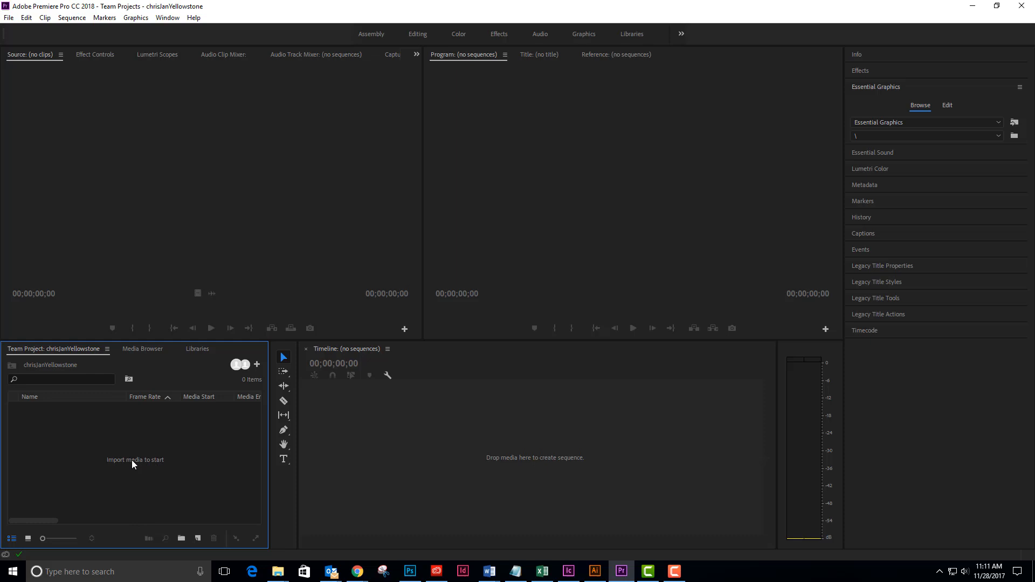
Step: Import all files from the yellowstone folder into the project panel
right_click(135, 464)
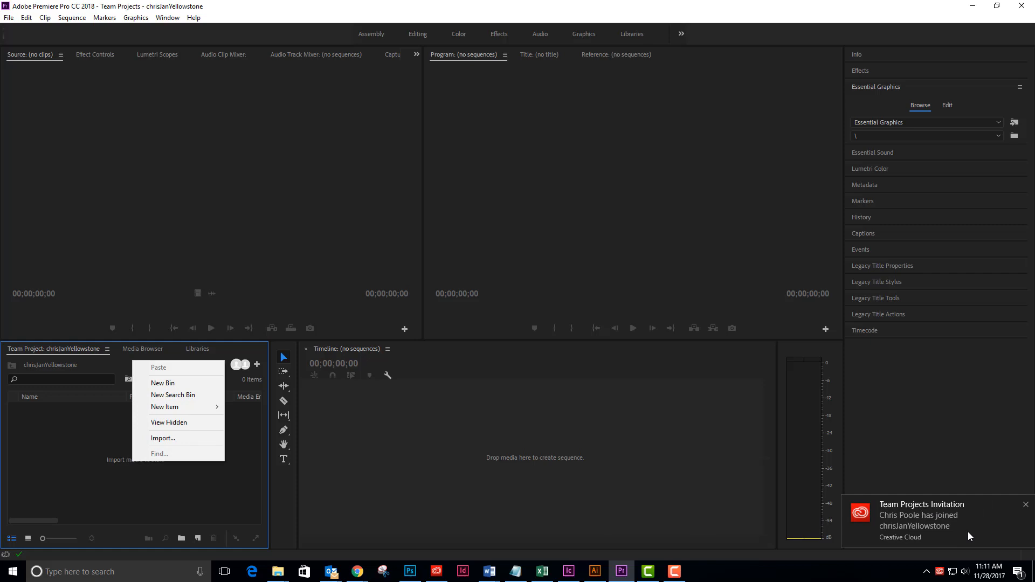
mouse_move(945, 528)
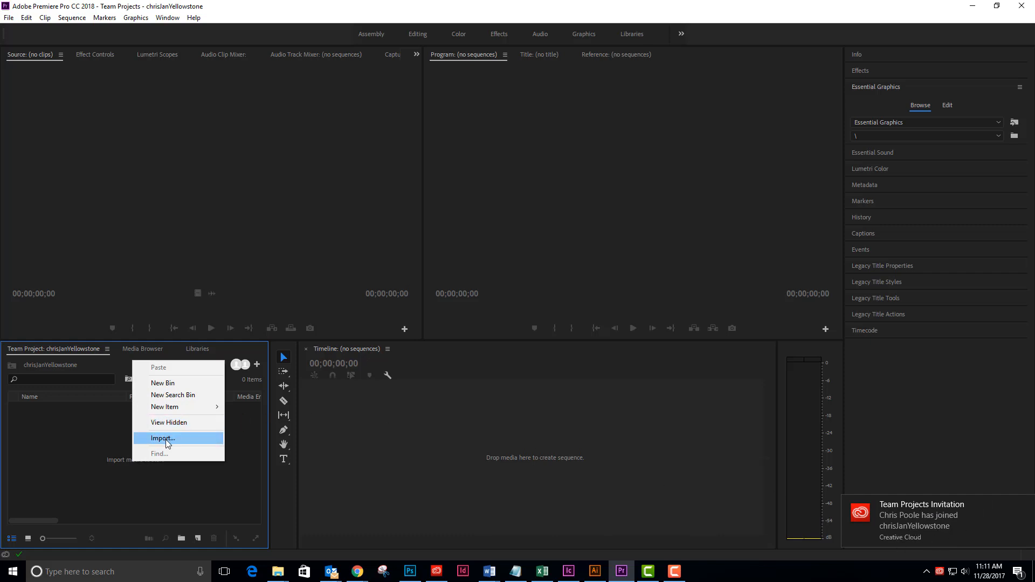
left_click(161, 439)
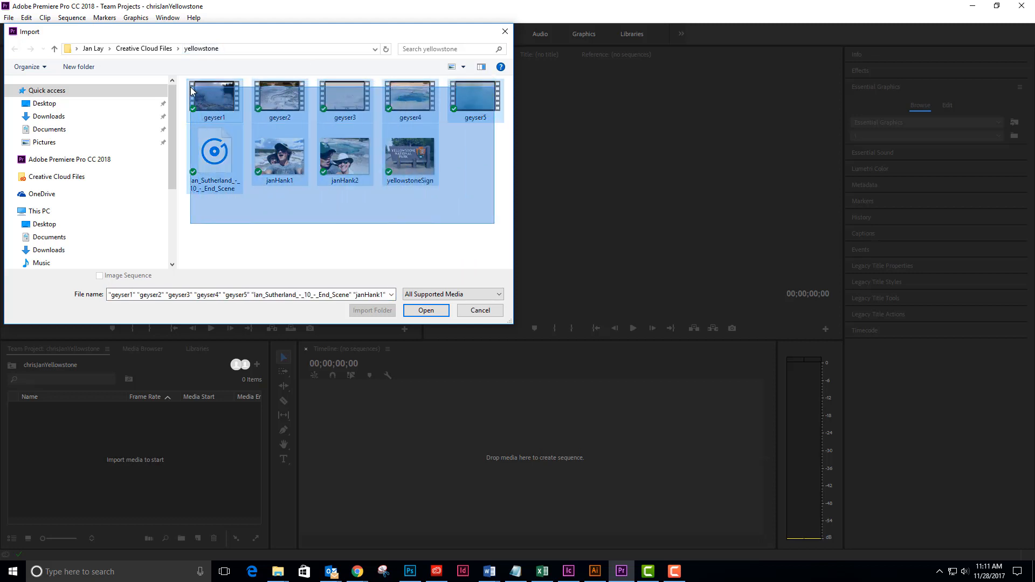
left_click(425, 310)
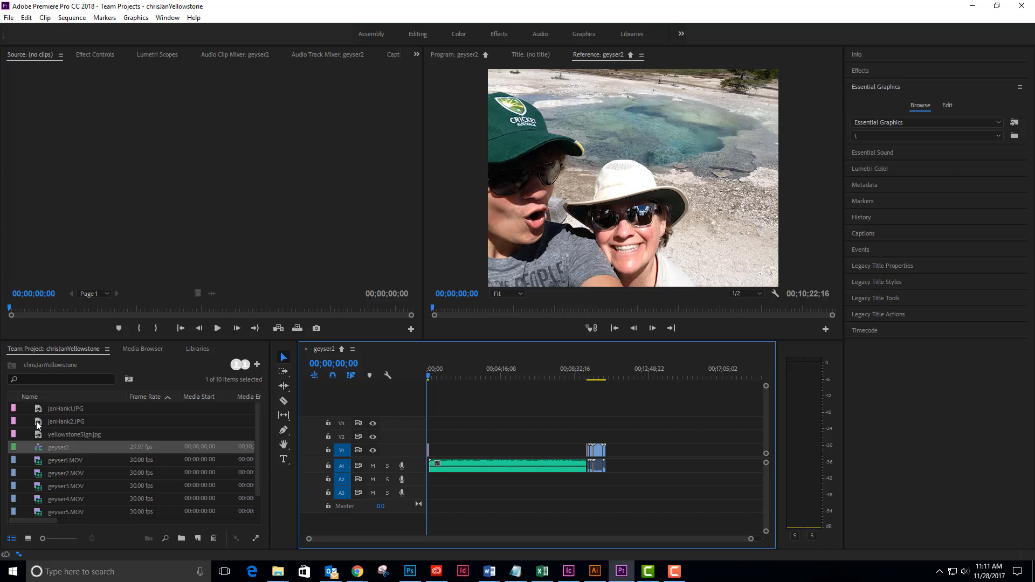
Step: Select the clips in the geyser2 timeline and cut them
left_click(65, 421)
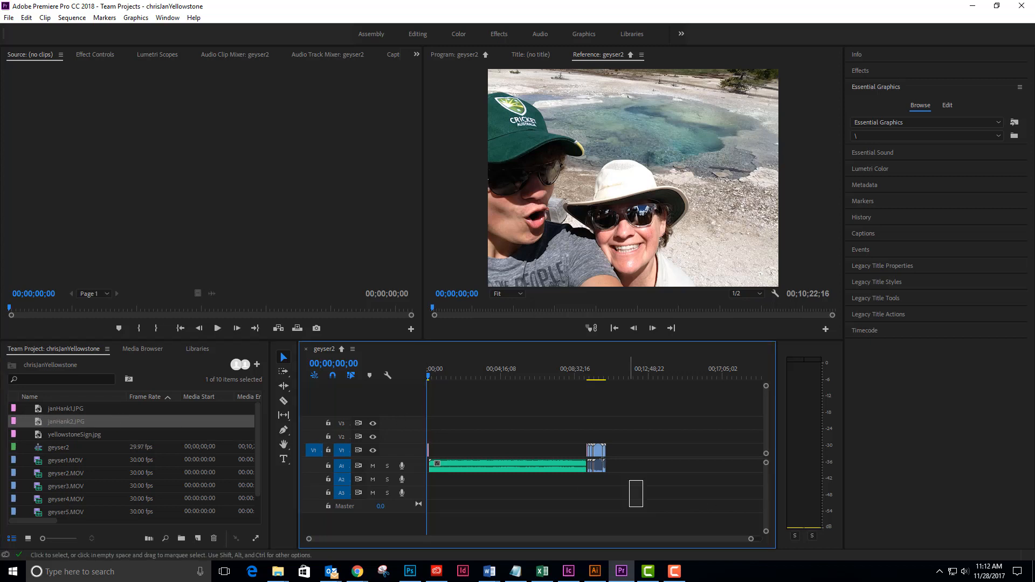
right_click(508, 465)
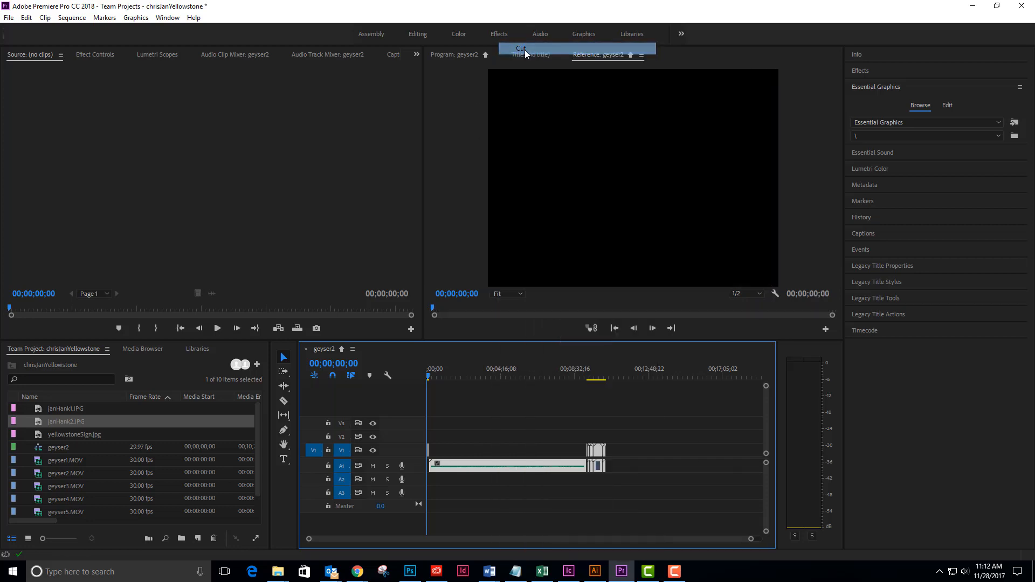
double_click(65, 421)
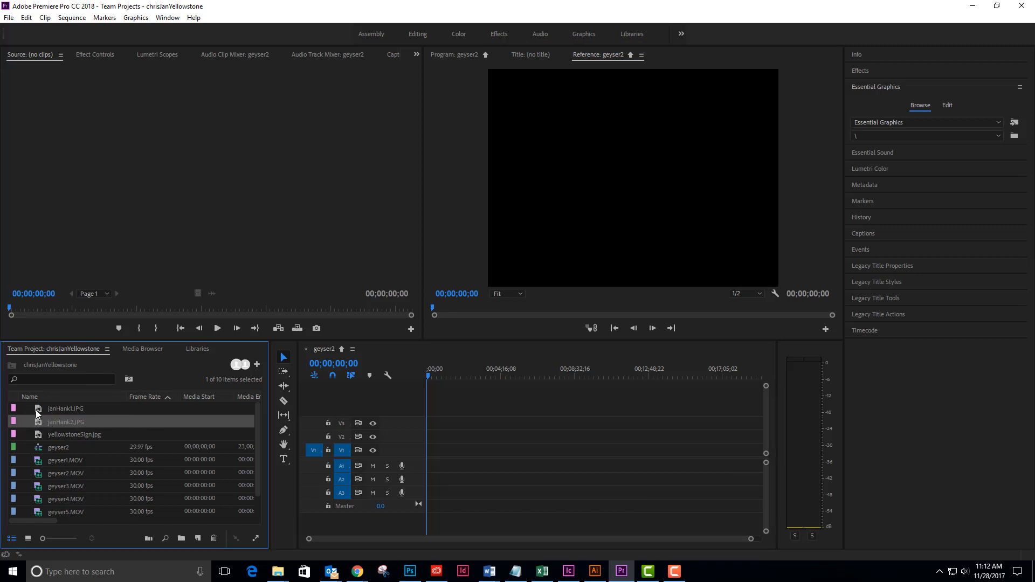
Step: Place the janHank1.JPG photo at the V1 start, then geyser1.MOV after it
left_click_drag(65, 408, 435, 450)
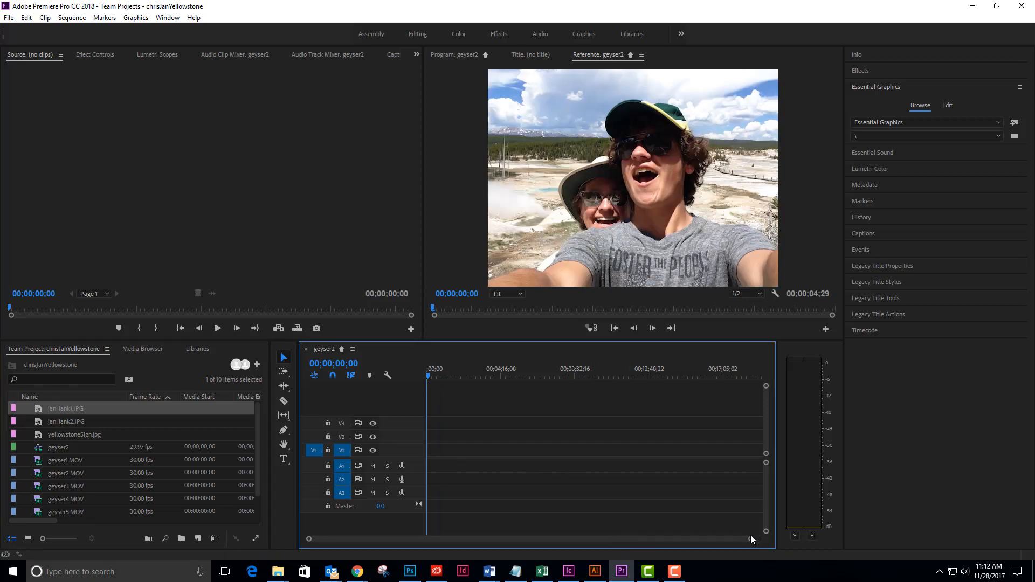
left_click_drag(762, 539, 600, 547)
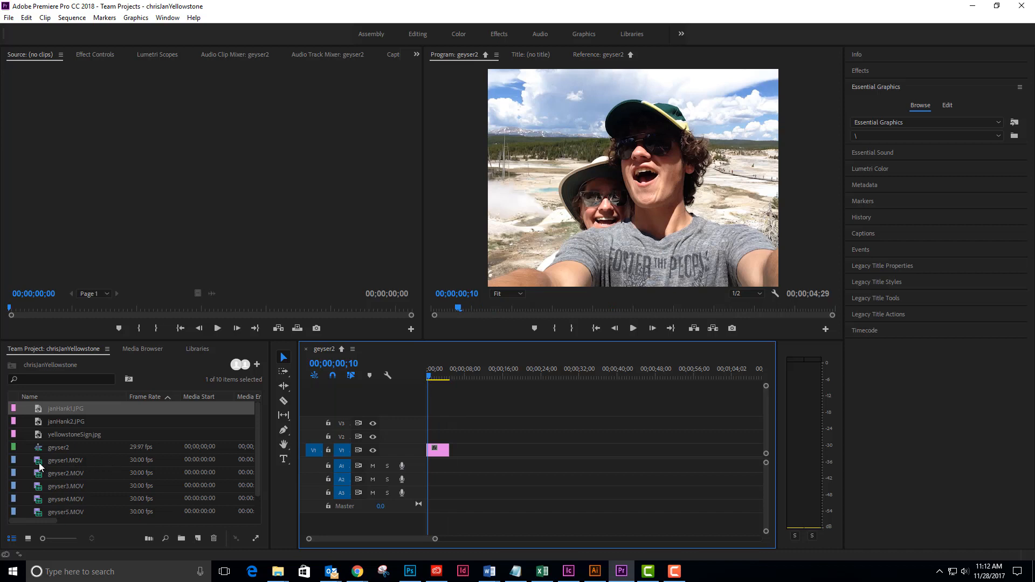
left_click_drag(65, 459, 542, 436)
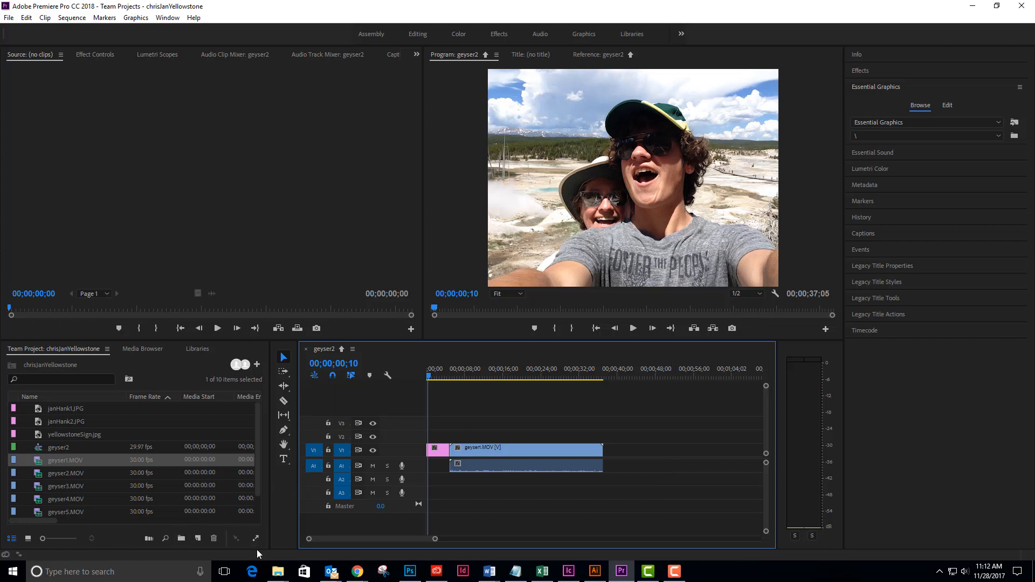
mouse_move(254, 539)
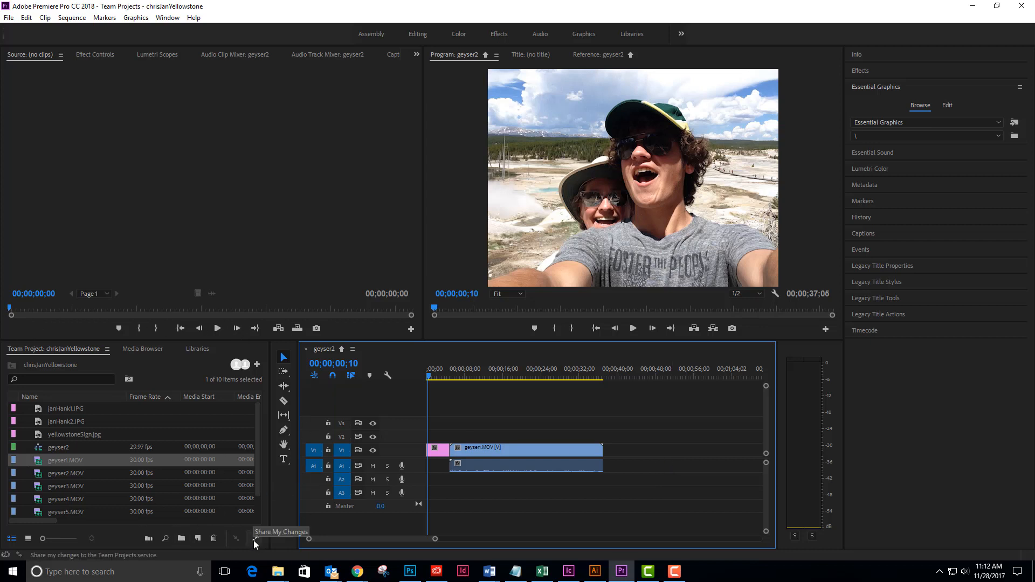
Step: Share the project changes with a comment asking Chris to add the buffalo movie to the folder
left_click(255, 539)
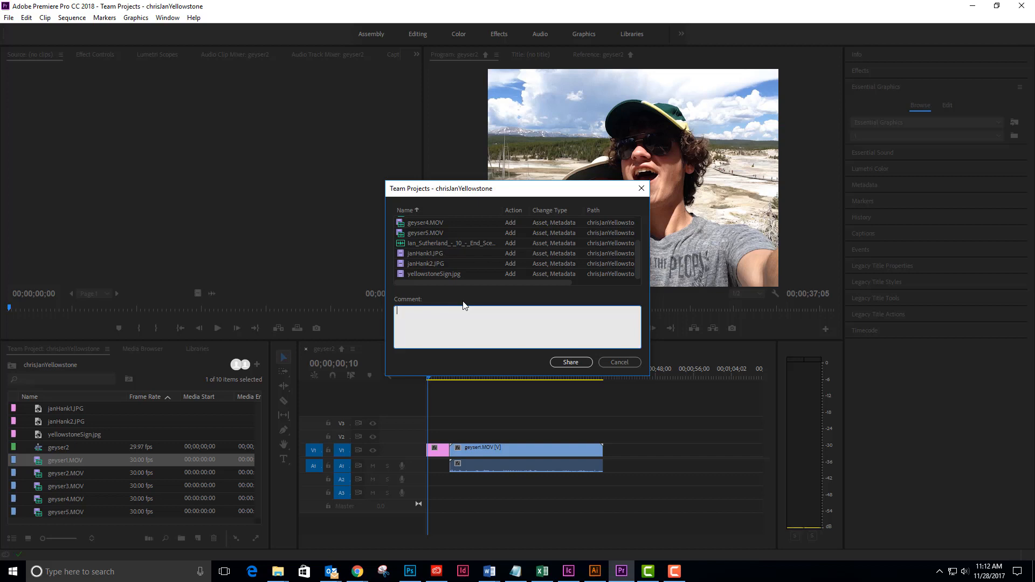
type("chris, please add")
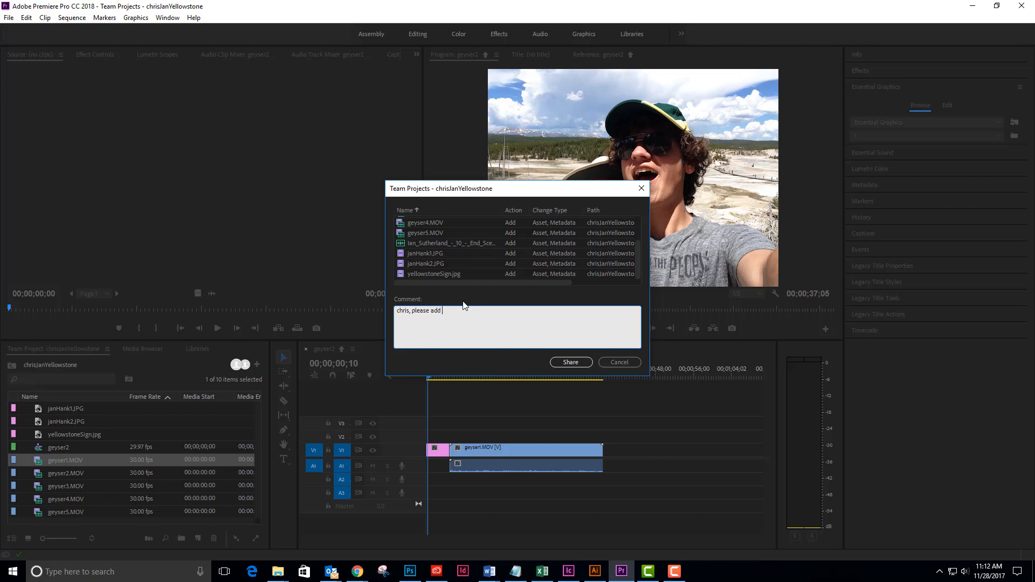
type("the buffalo")
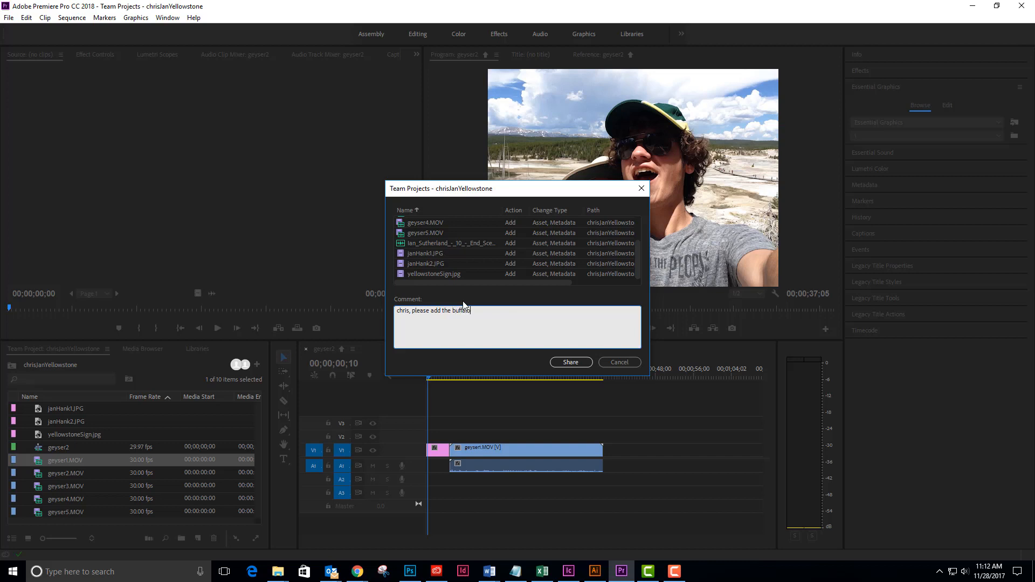
type("movie to")
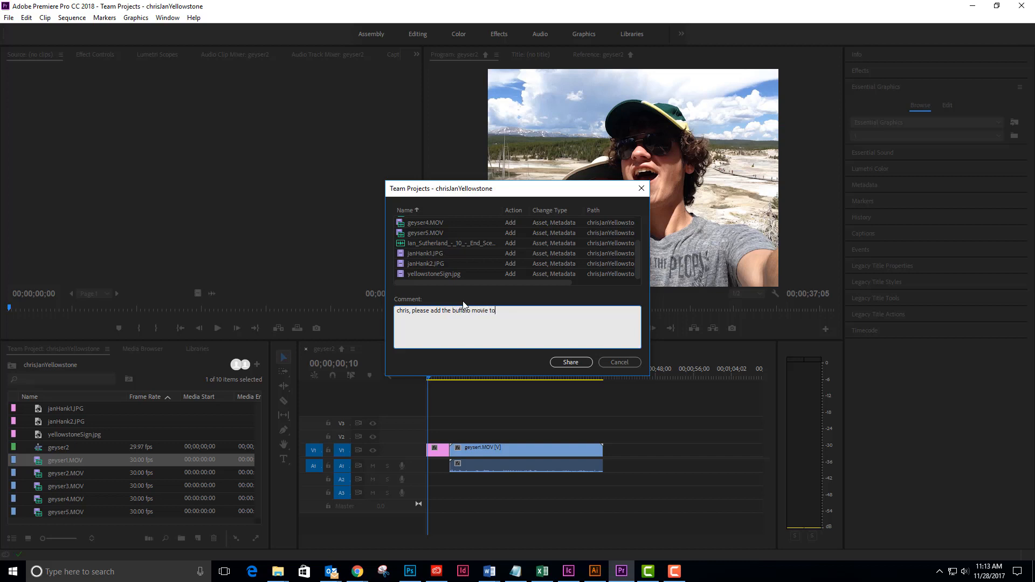
type("the folder and to the timeline")
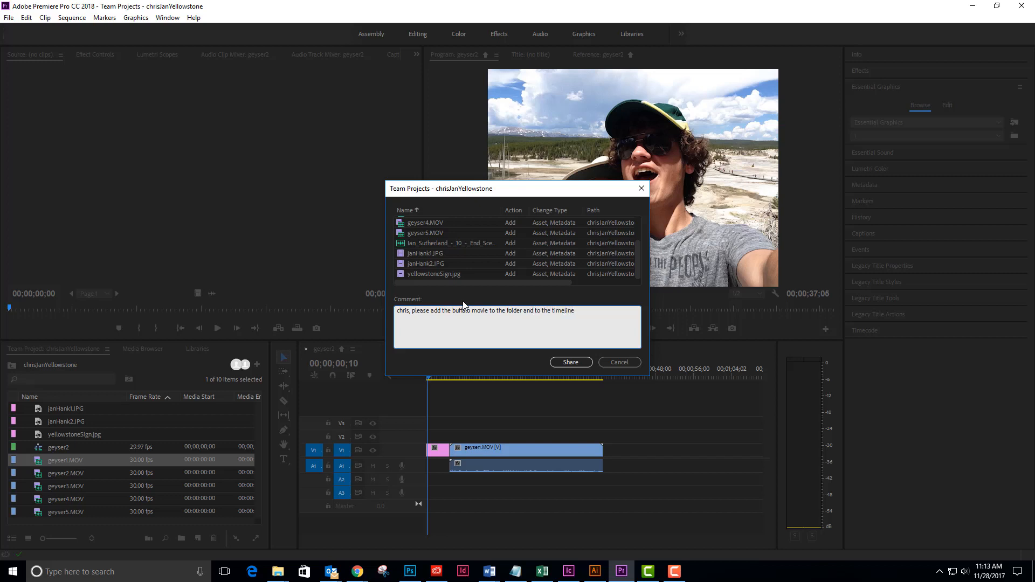
left_click(570, 362)
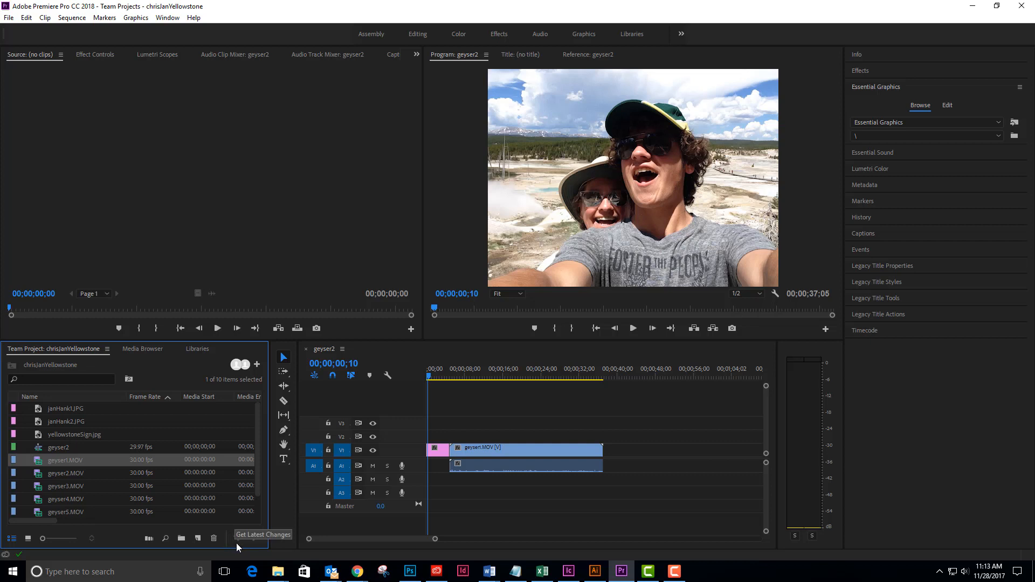
mouse_move(257, 544)
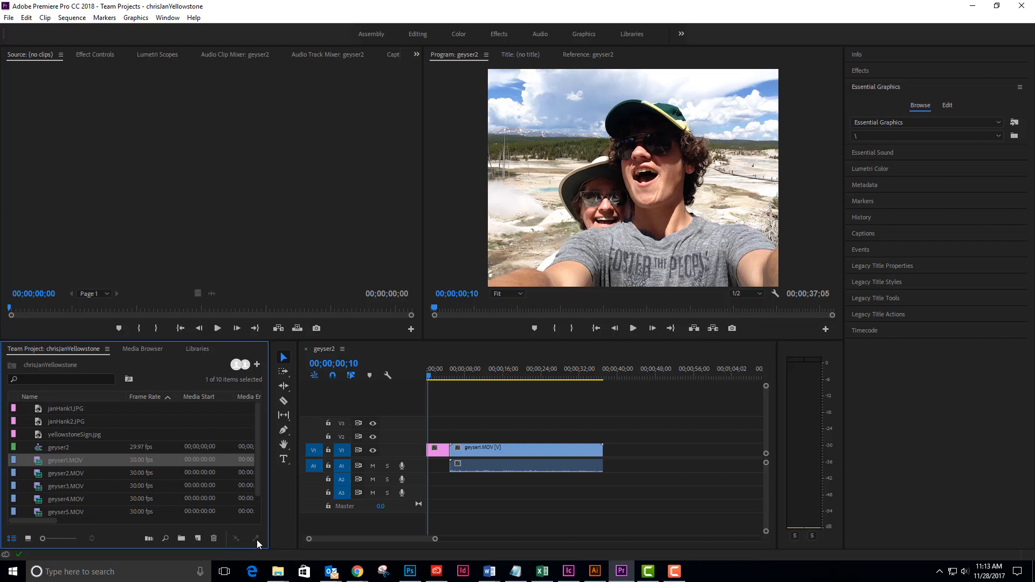
mouse_move(256, 541)
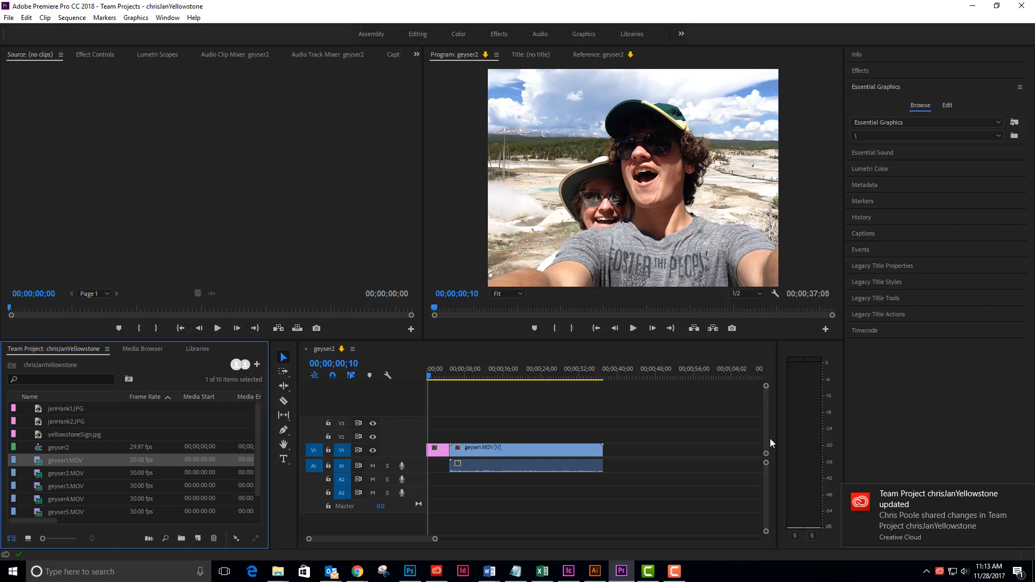
mouse_move(929, 459)
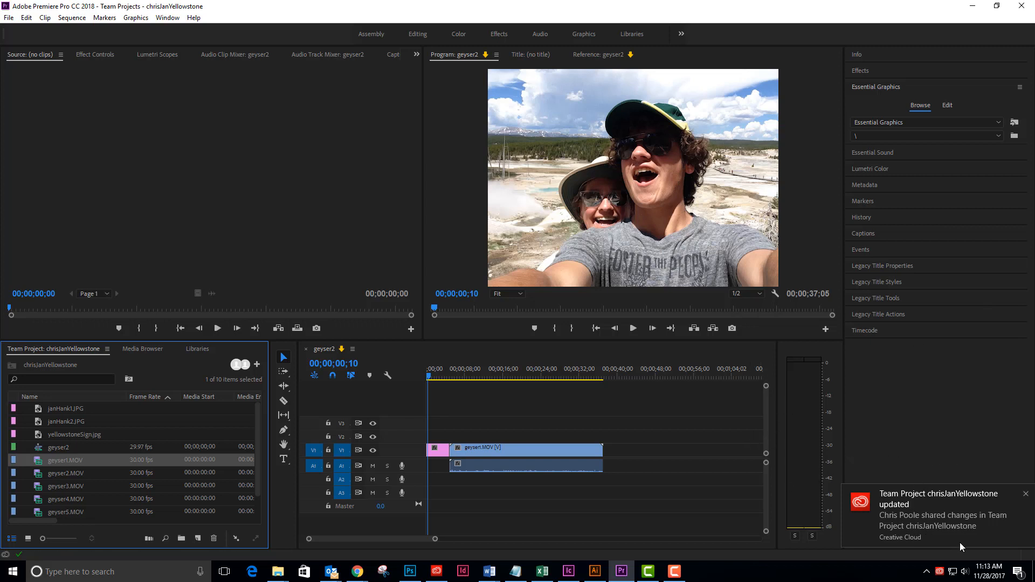
mouse_move(265, 556)
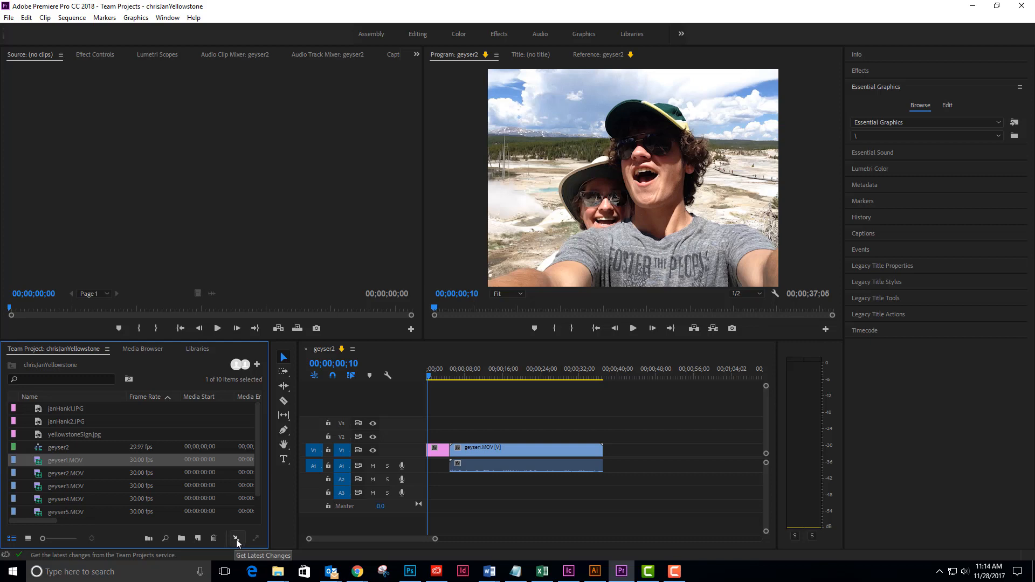
left_click(236, 538)
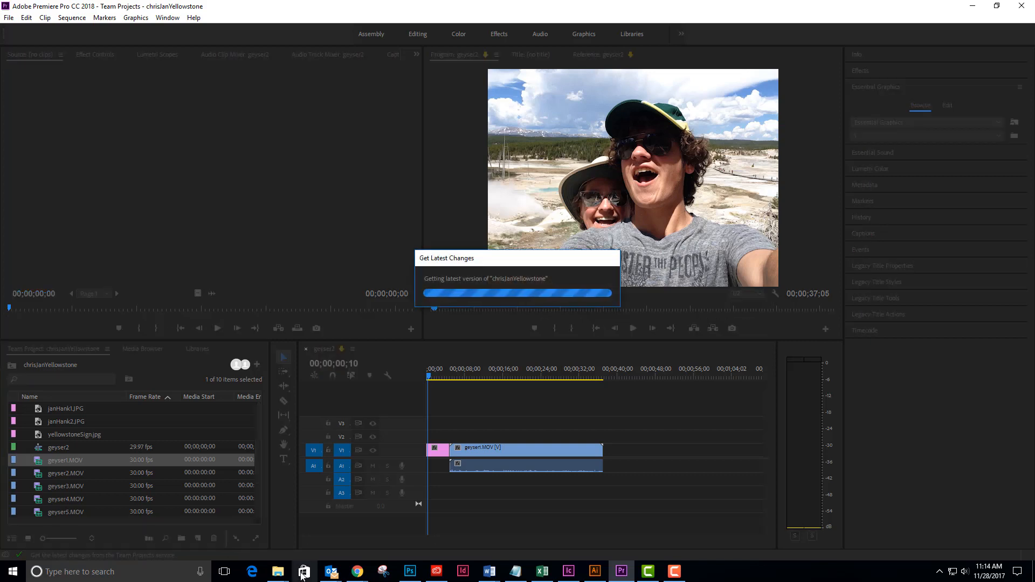